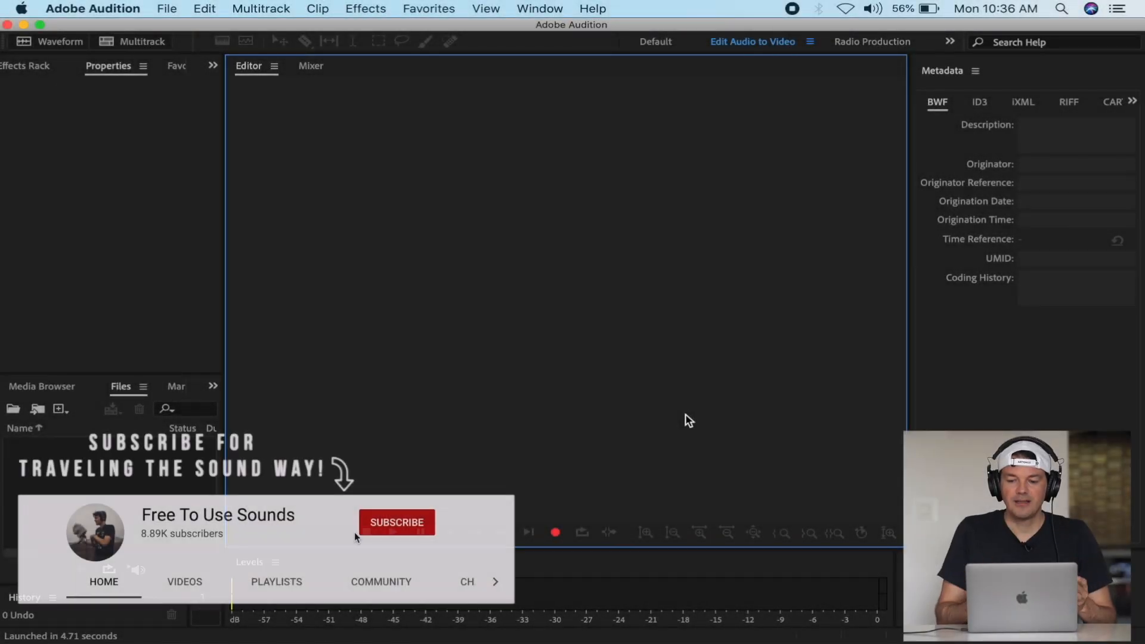
Start a new multitrack session and name it 'Underwater Sound Library' (192000 Hz, stereo)
{"action": "left_click", "coordinate": [397, 521]}
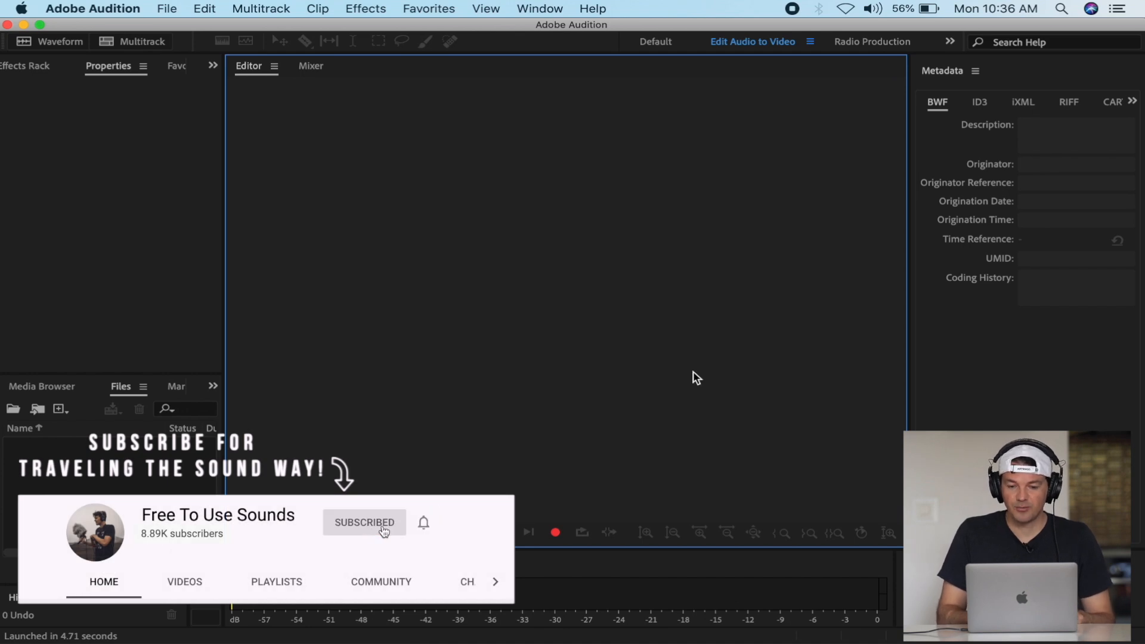
{"action": "mouse_move", "coordinate": [700, 359]}
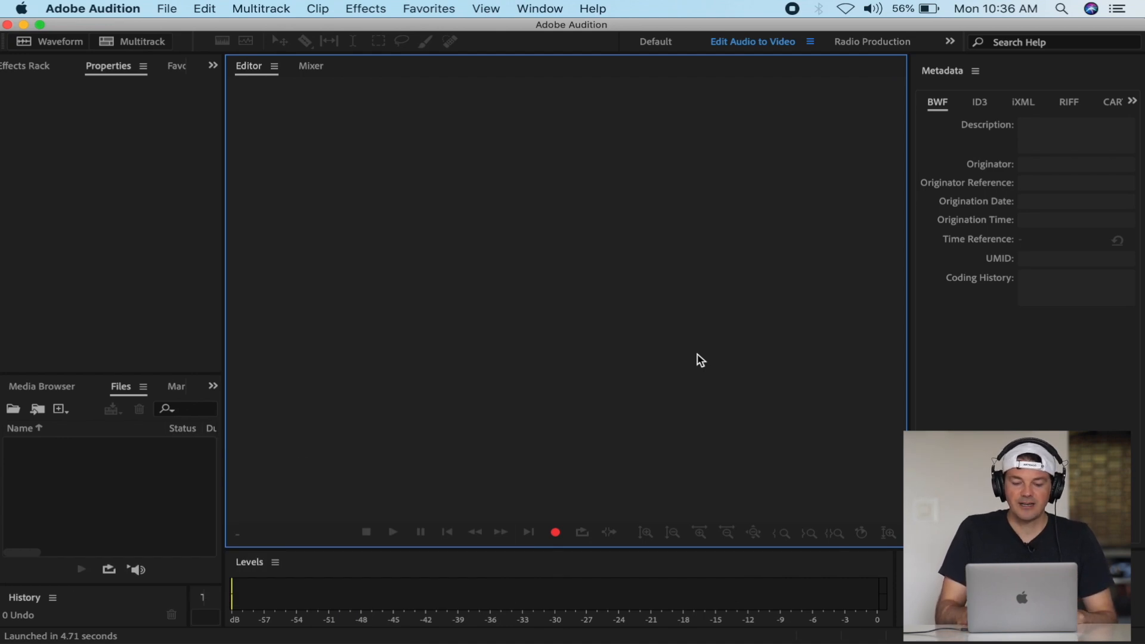
{"action": "left_click", "coordinate": [167, 8]}
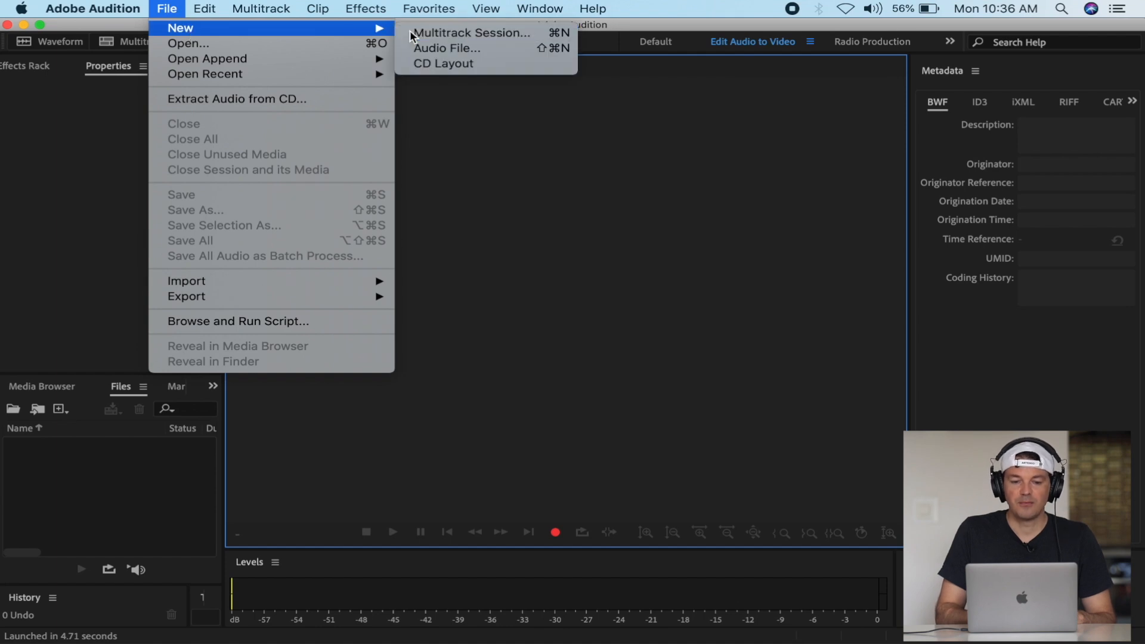
{"action": "left_click", "coordinate": [472, 33]}
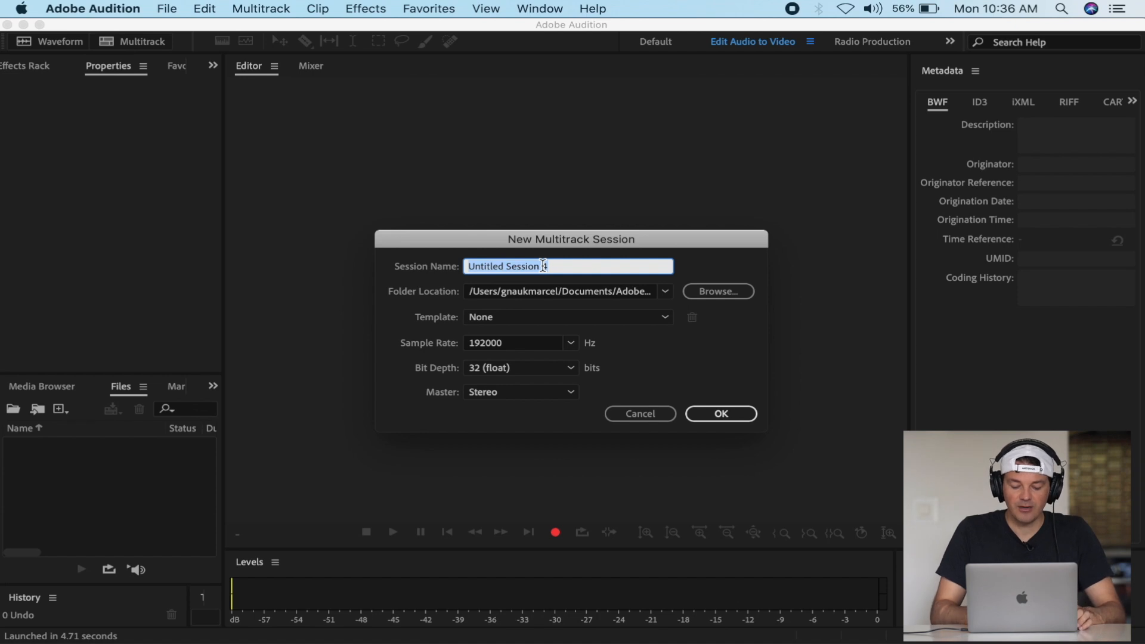
{"action": "type", "text": "Underwater Soun"}
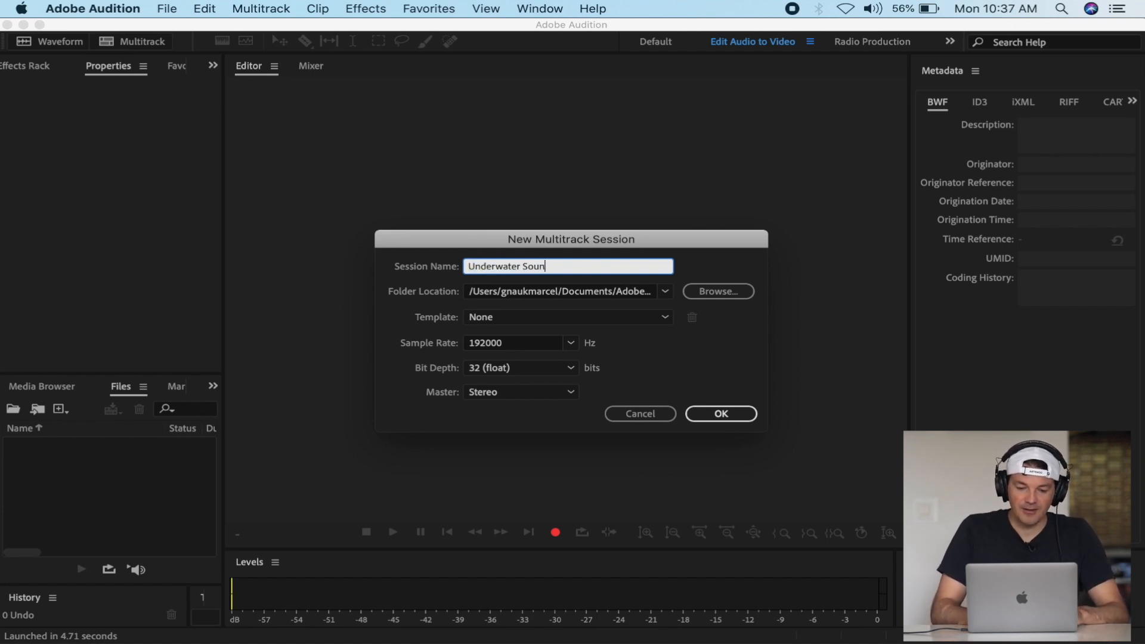
{"action": "type", "text": "d Library"}
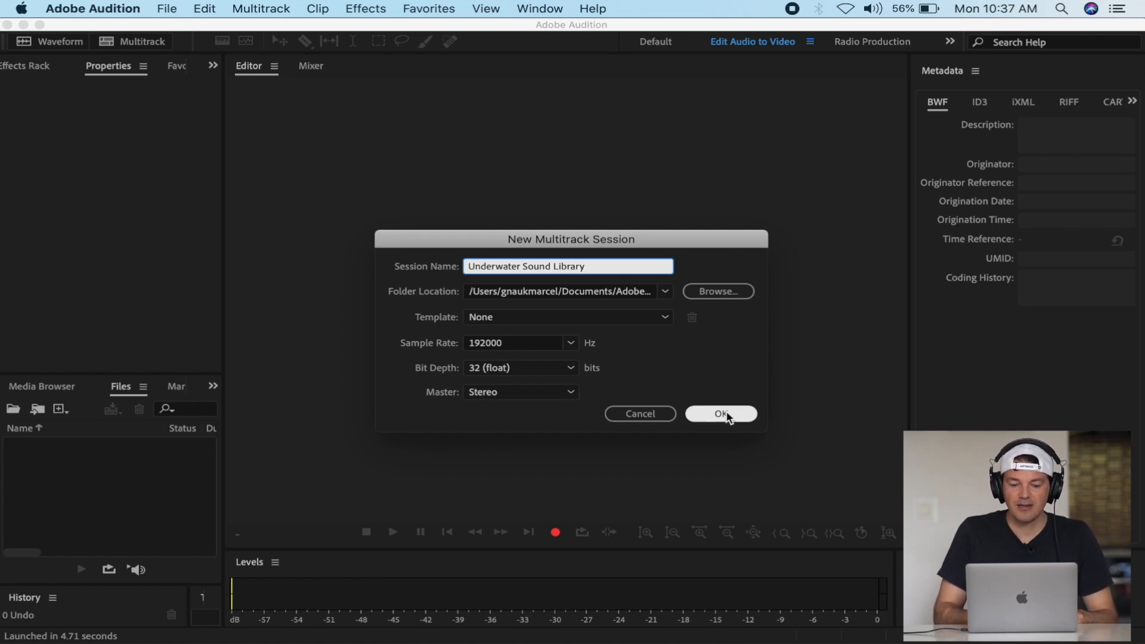
{"action": "mouse_move", "coordinate": [545, 347]}
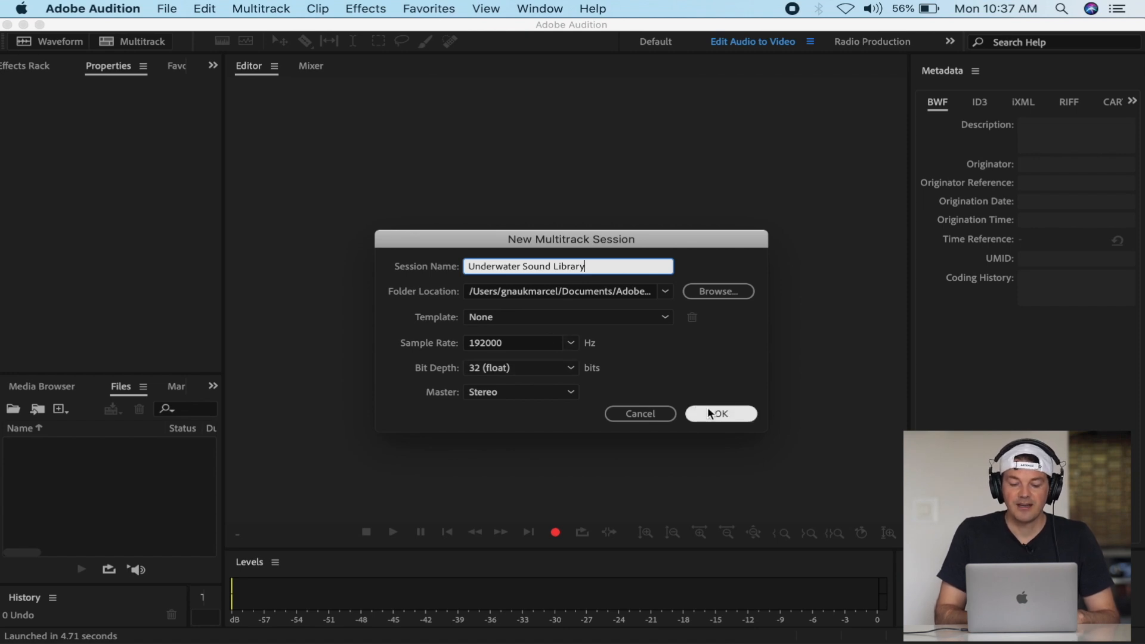
Create the session, fit the 019_Tr3.WAV clip on Track 1, and open it in the Waveform editor
{"action": "left_click", "coordinate": [719, 414]}
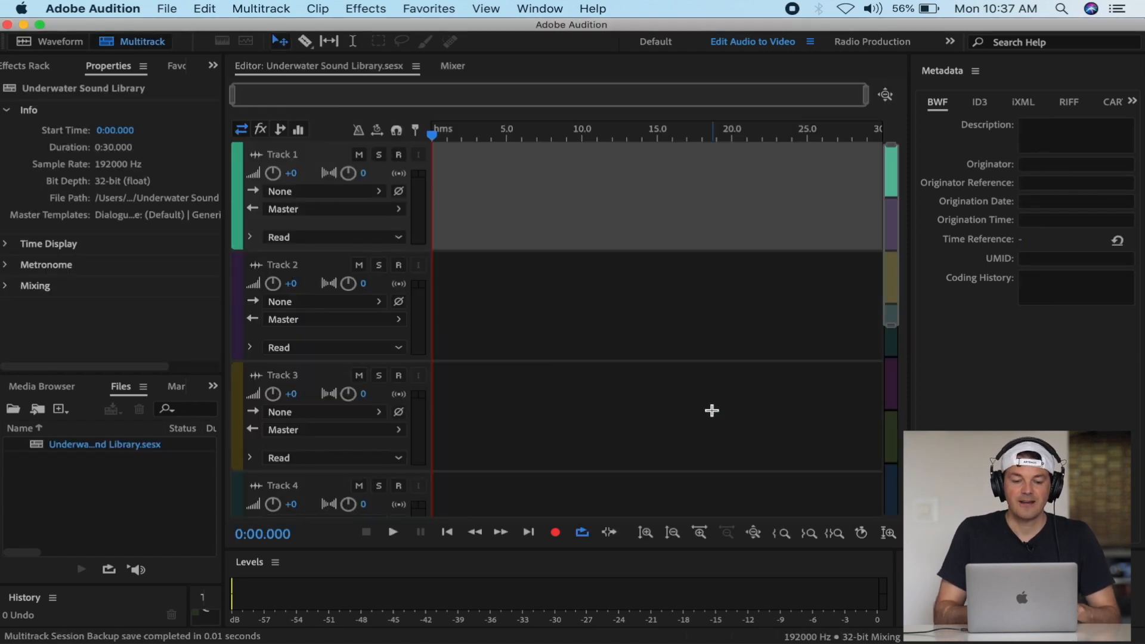
{"action": "mouse_move", "coordinate": [588, 208]}
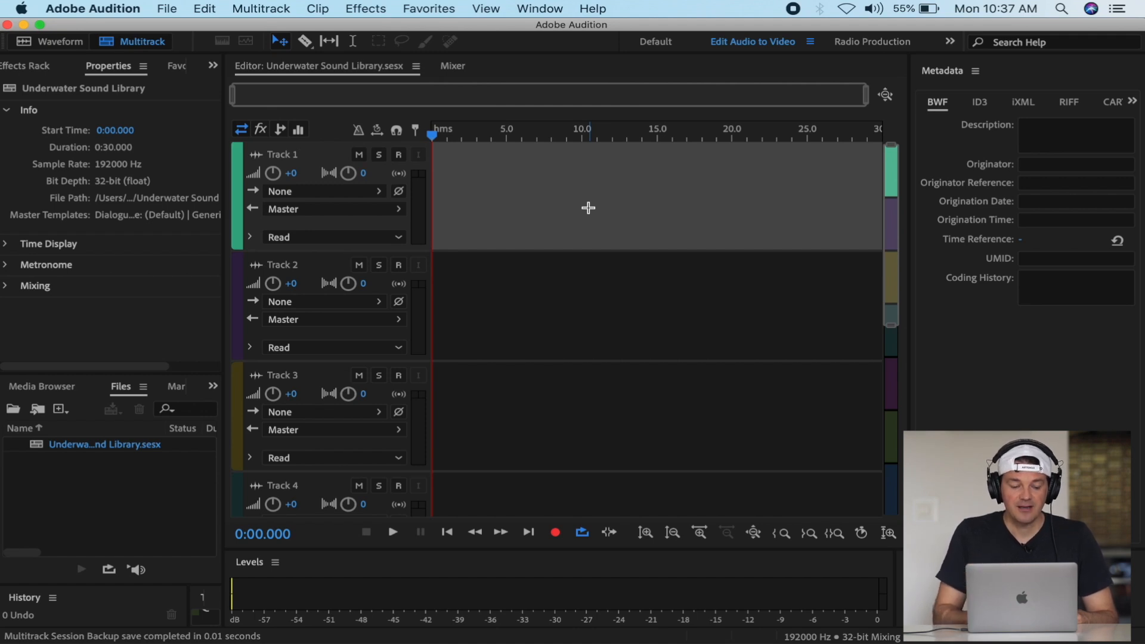
{"action": "mouse_move", "coordinate": [388, 80]}
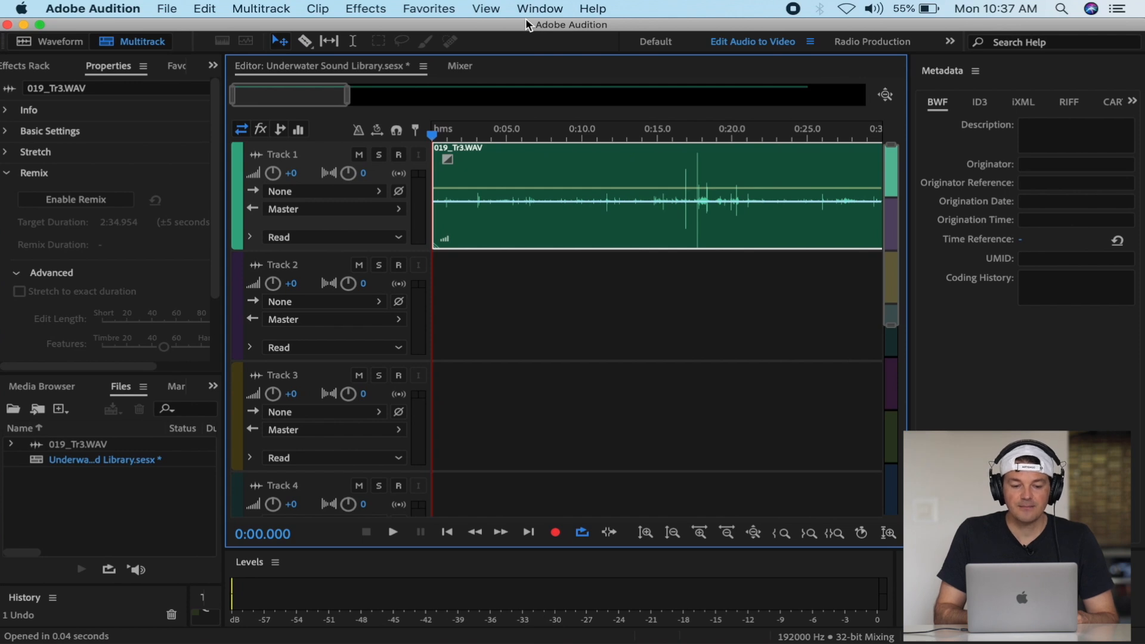
{"action": "left_click_drag", "start_coordinate": [340, 95], "coordinate": [654, 95]}
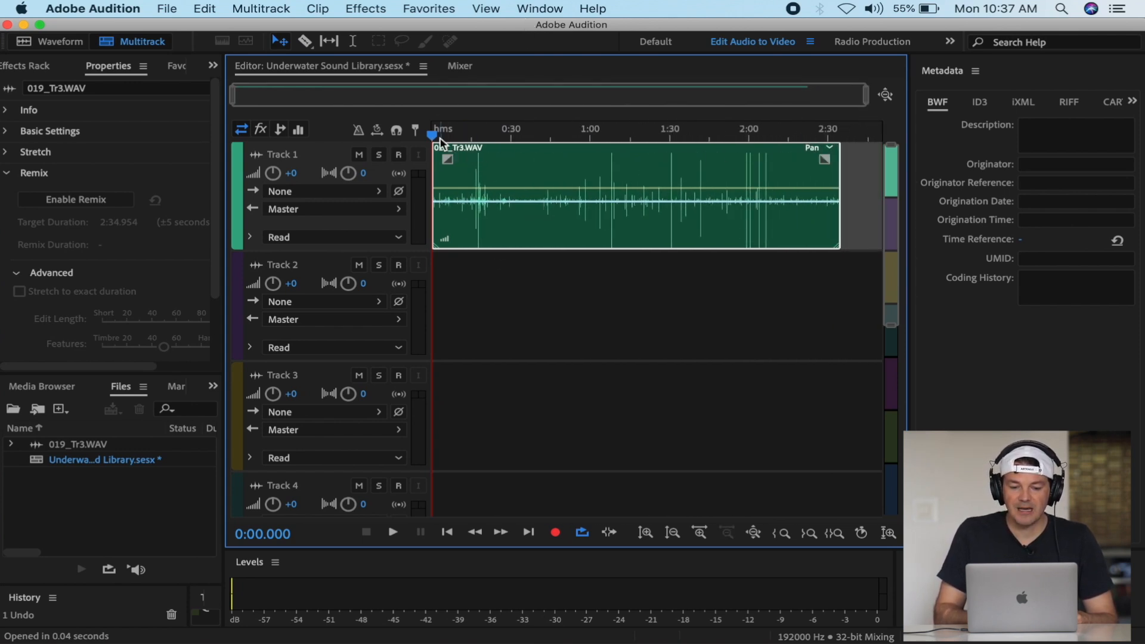
{"action": "left_click", "coordinate": [391, 532]}
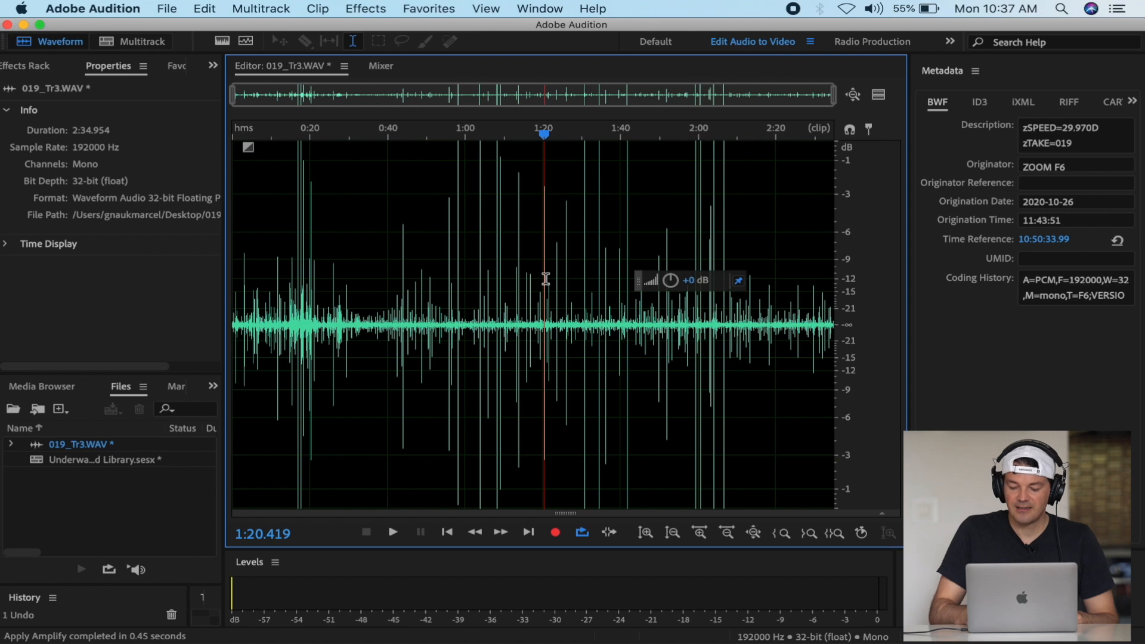
Return to the multitrack session and audition the 019_Tr3.WAV clip from around 43–51 seconds
{"action": "left_click", "coordinate": [133, 41]}
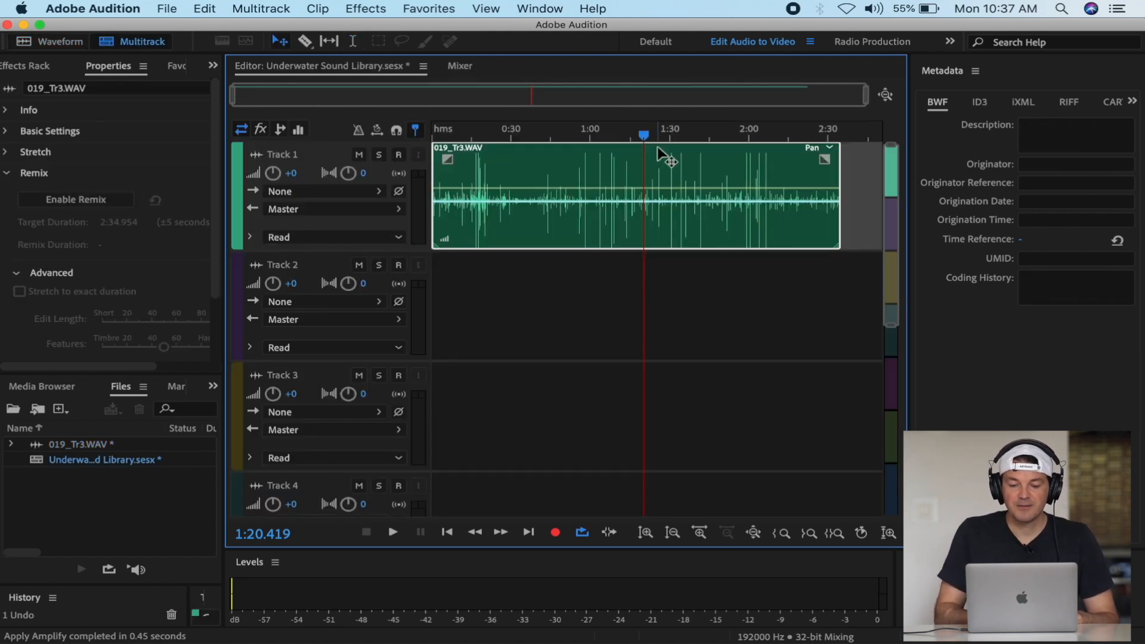
{"action": "left_click", "coordinate": [566, 136]}
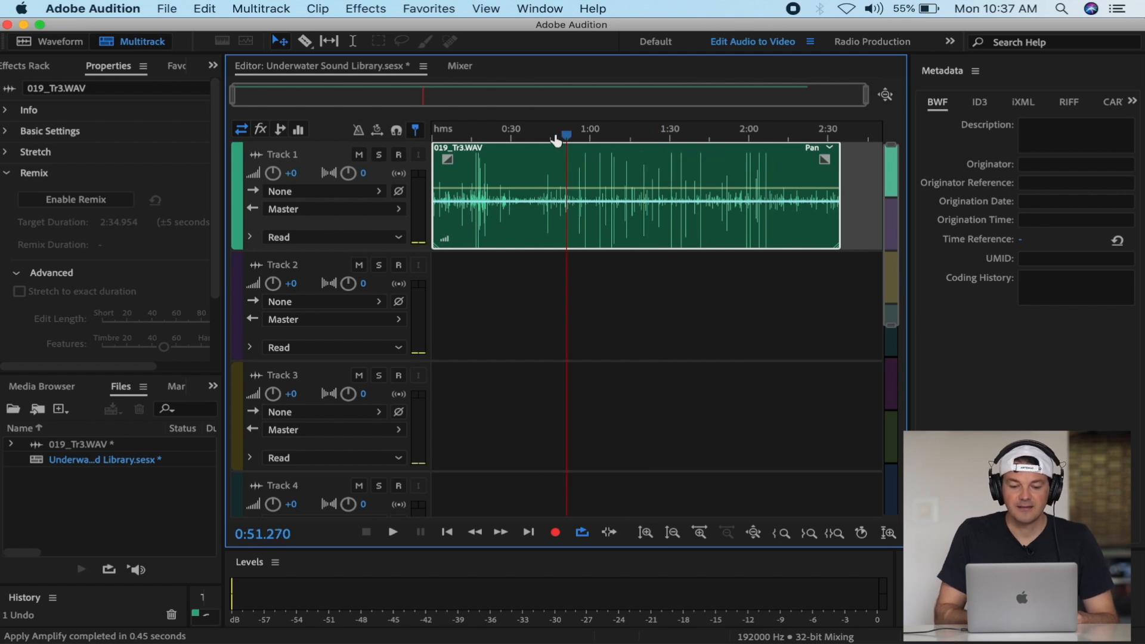
{"action": "left_click", "coordinate": [391, 532]}
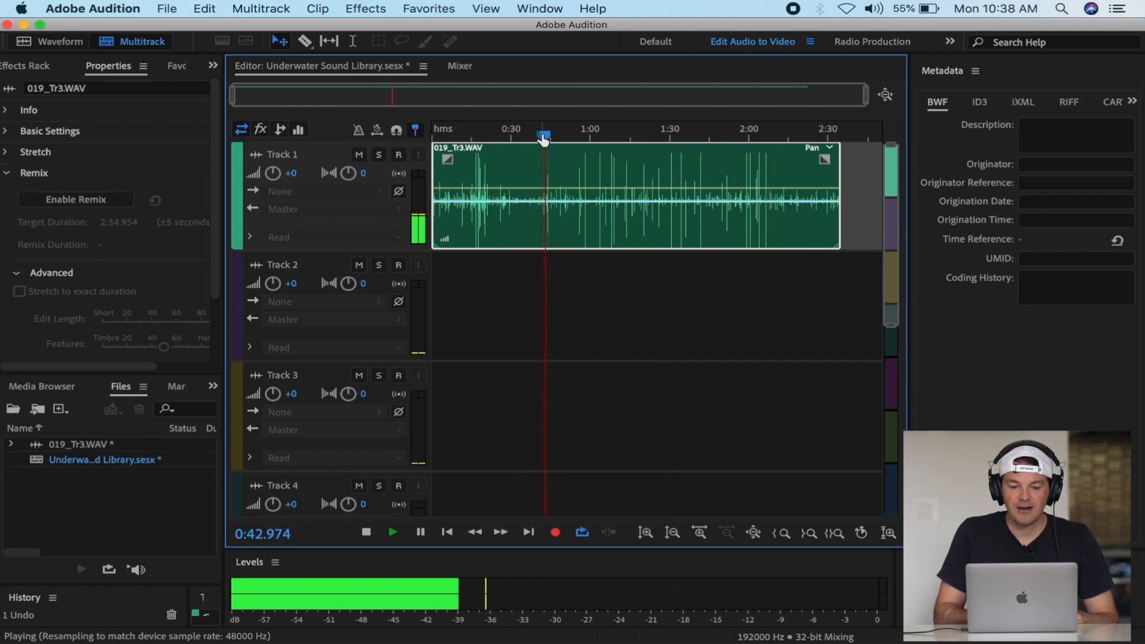
{"action": "left_click", "coordinate": [365, 532]}
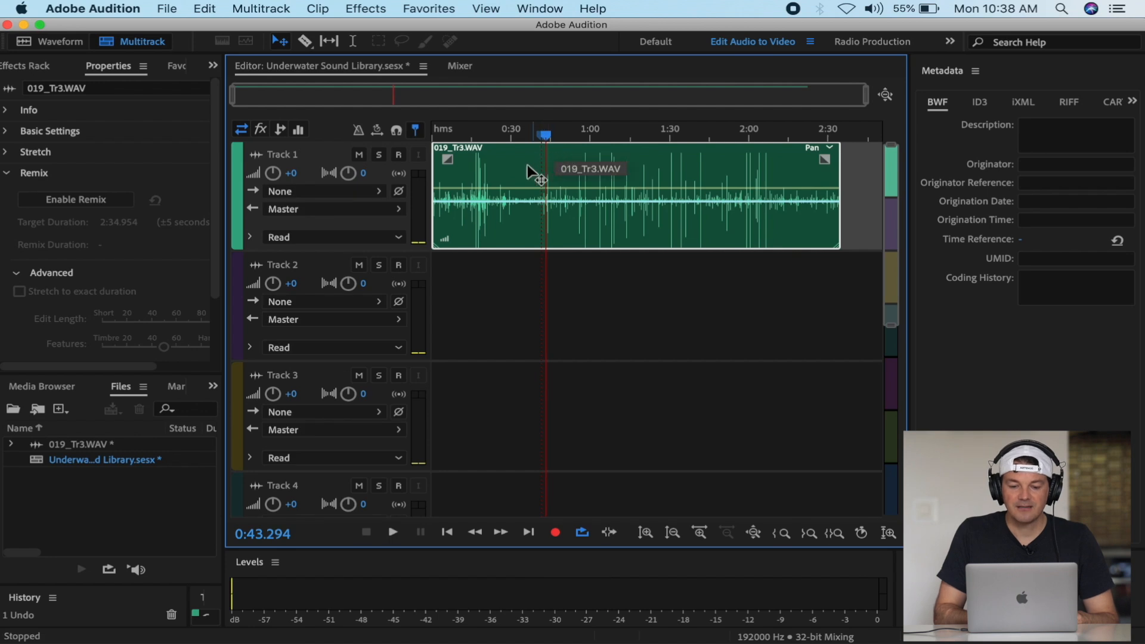
{"action": "mouse_move", "coordinate": [601, 181]}
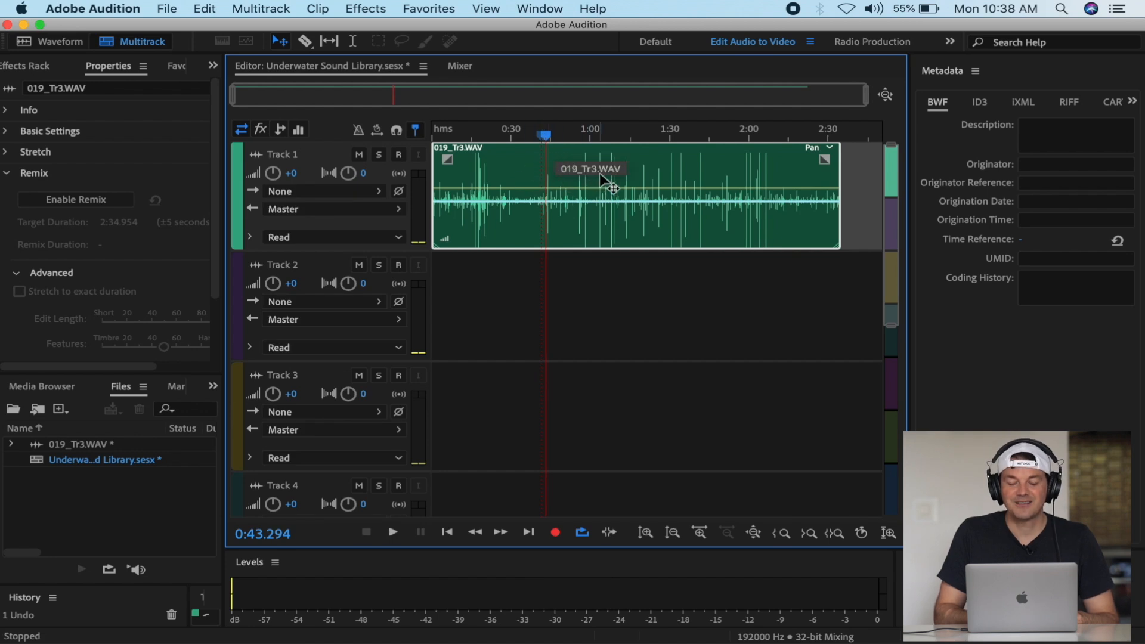
{"action": "mouse_move", "coordinate": [604, 196]}
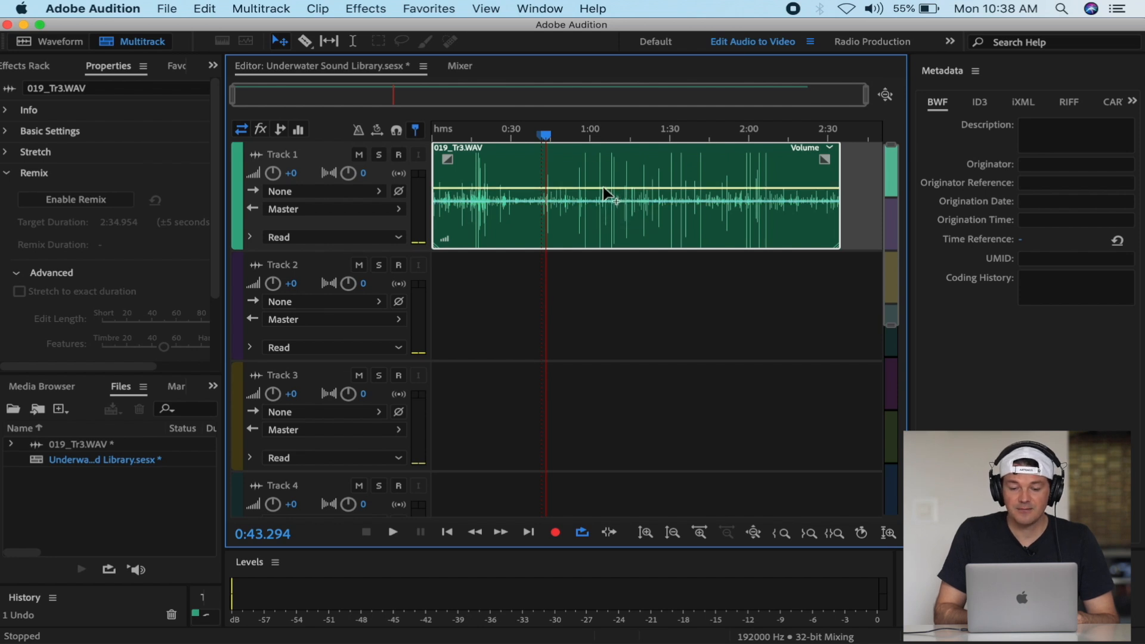
{"action": "mouse_move", "coordinate": [612, 196]}
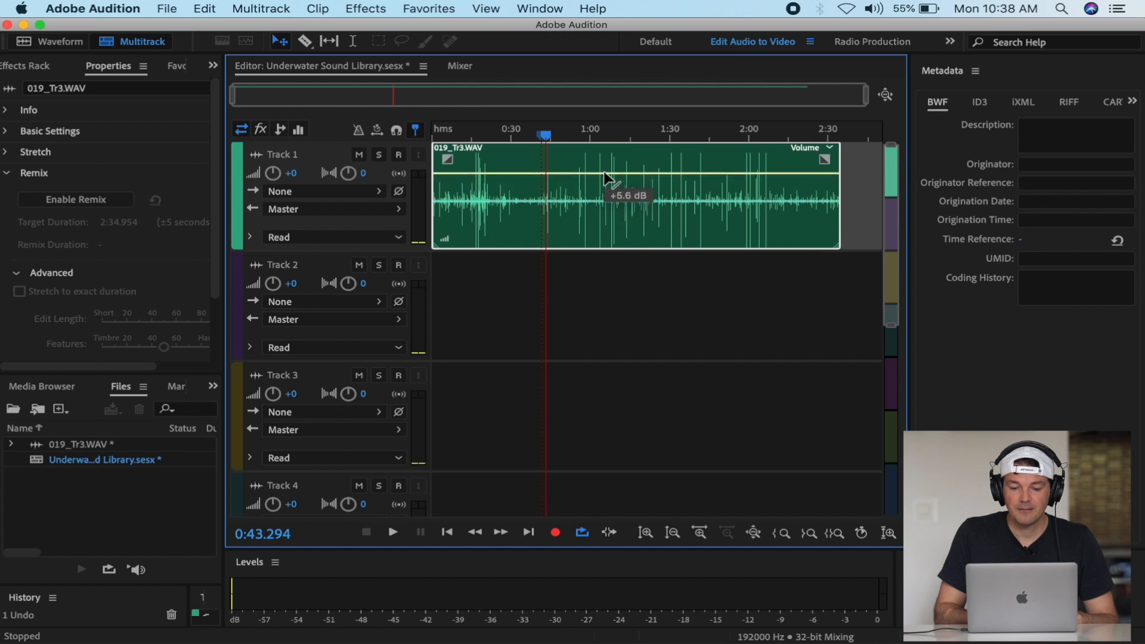
Raise the clip's volume line to about +5.6 dB and listen to the louder result
{"action": "left_click", "coordinate": [392, 532]}
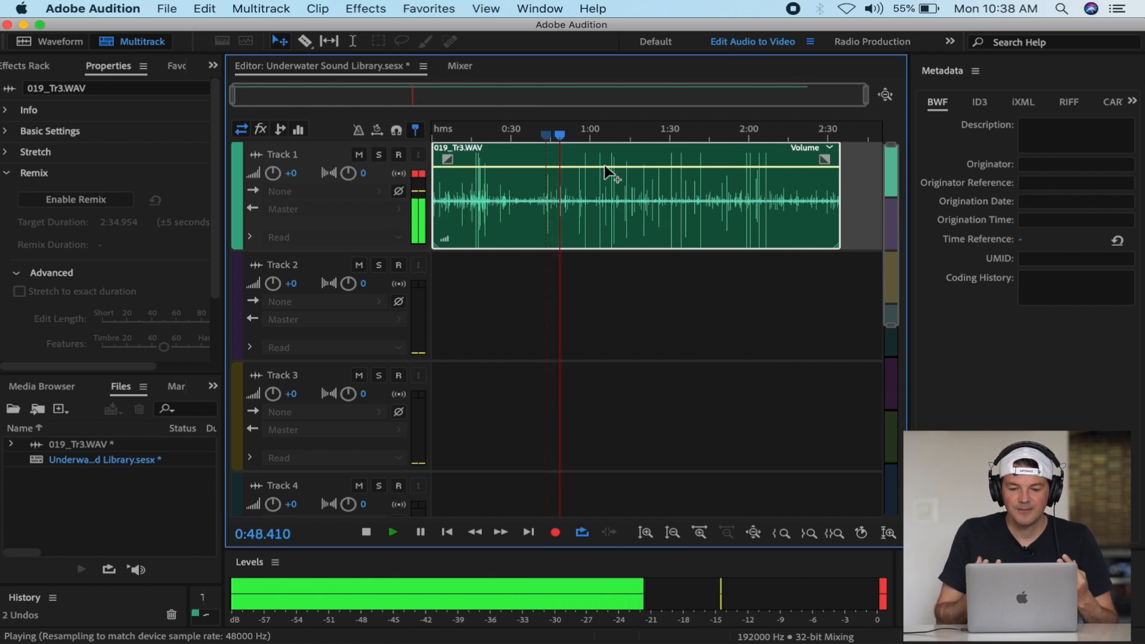
{"action": "left_click", "coordinate": [365, 532]}
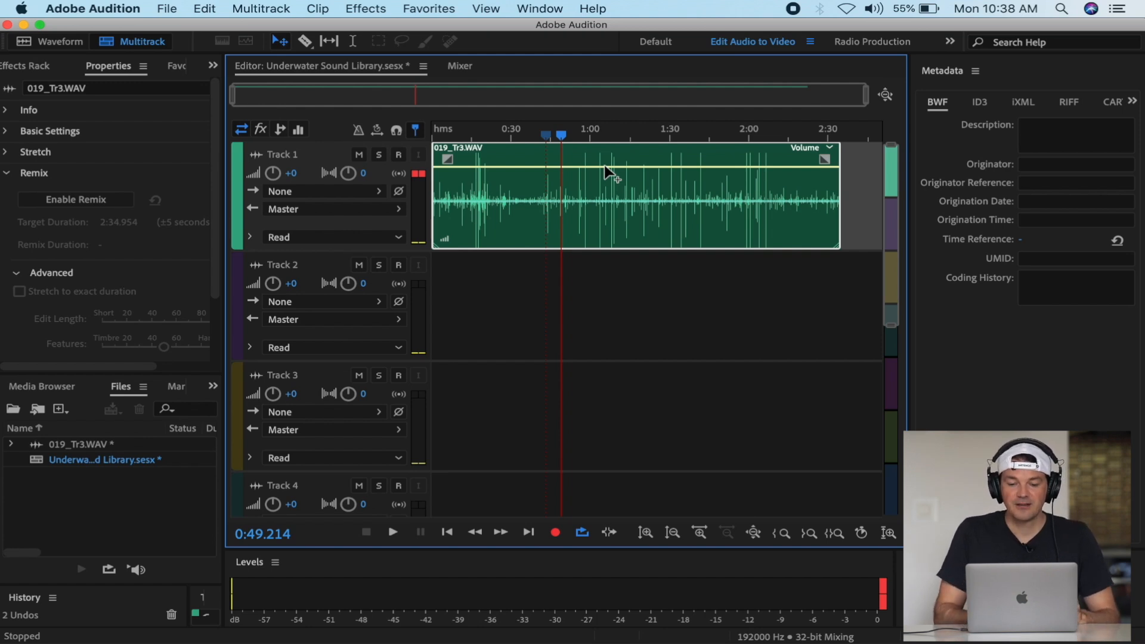
{"action": "mouse_move", "coordinate": [609, 159]}
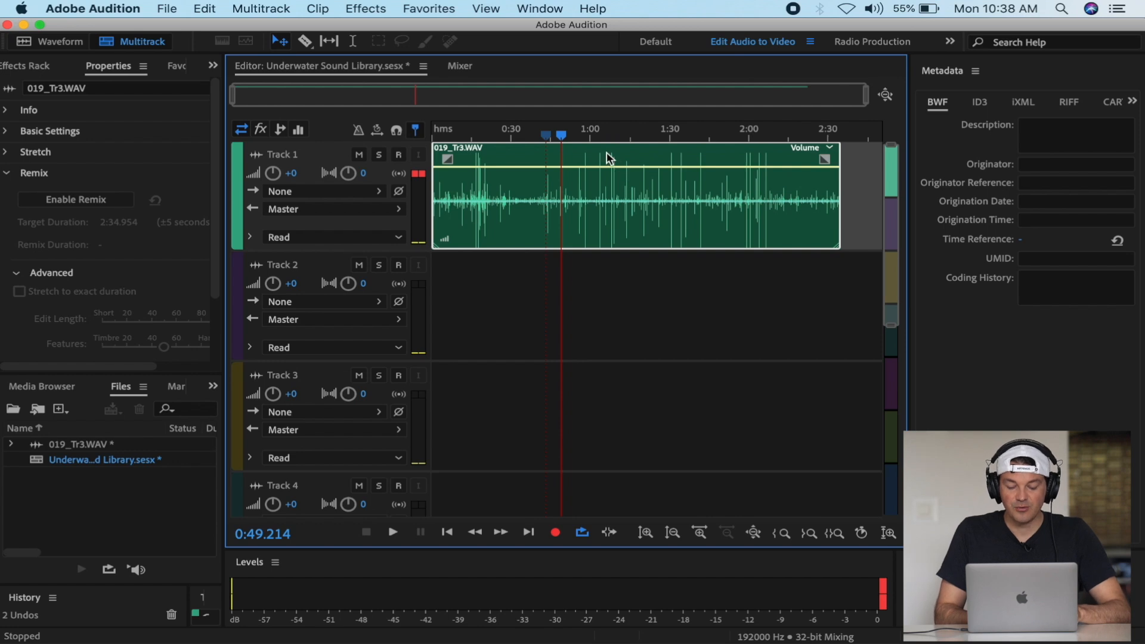
Pan Track 1 to L100 and Track 2 to R100, then audition the split stereo field
{"action": "left_click", "coordinate": [604, 306]}
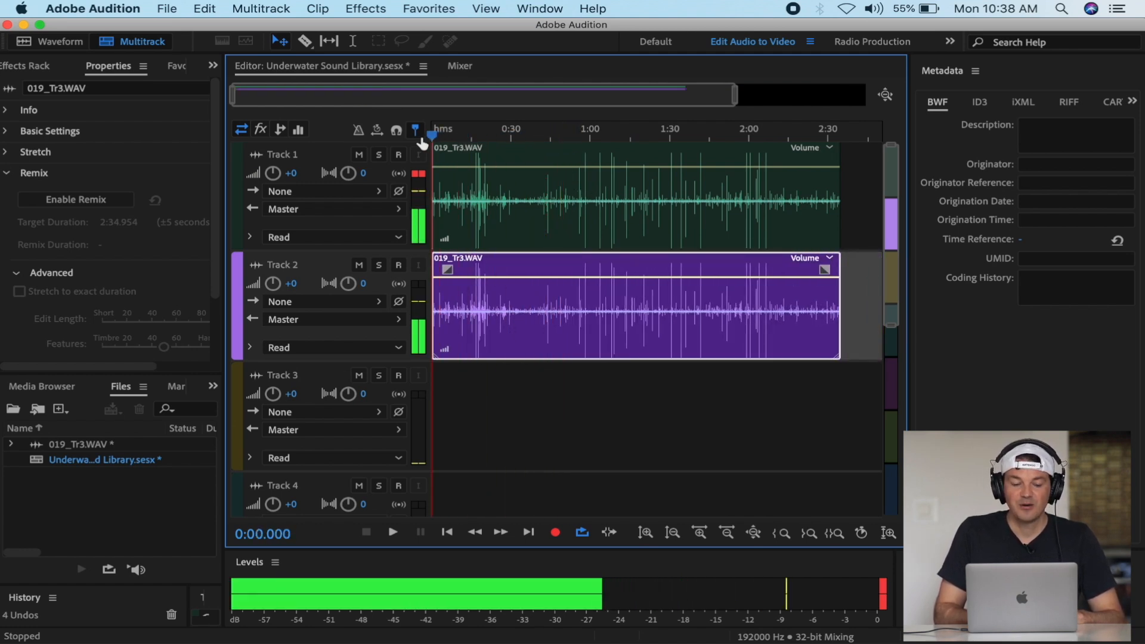
{"action": "mouse_move", "coordinate": [346, 172]}
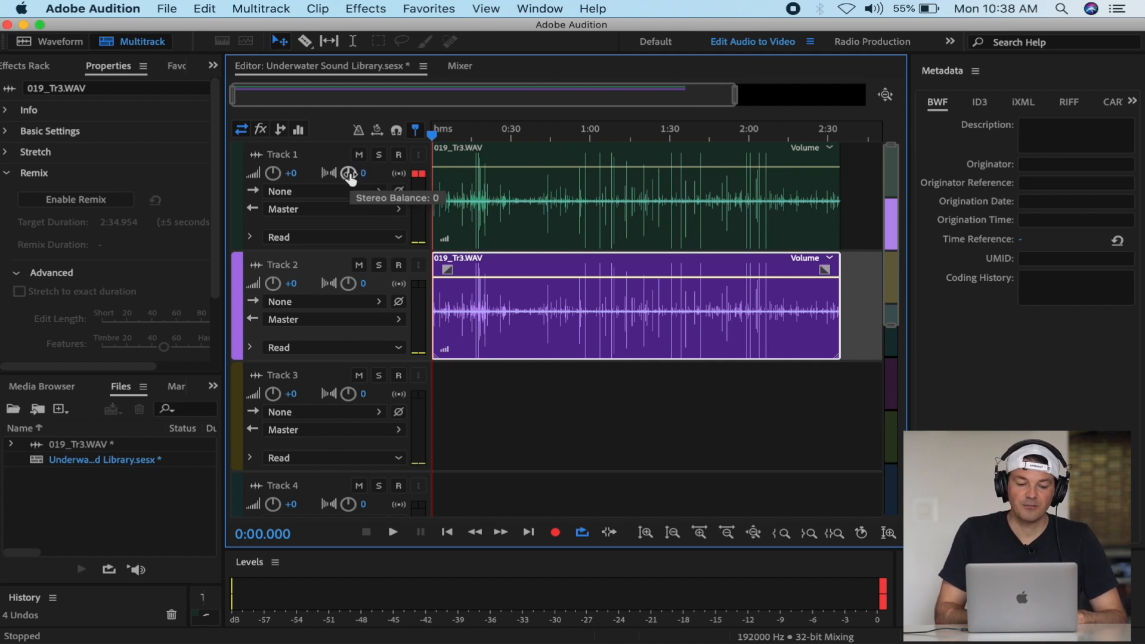
{"action": "left_click_drag", "start_coordinate": [350, 173], "coordinate": [350, 161]}
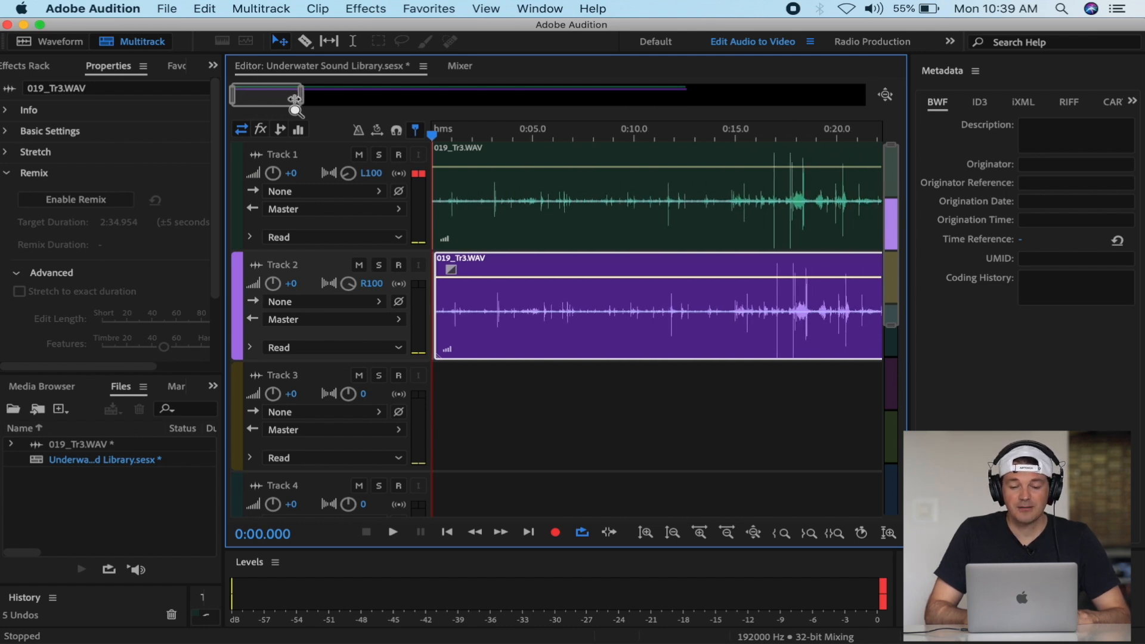
{"action": "left_click", "coordinate": [392, 533]}
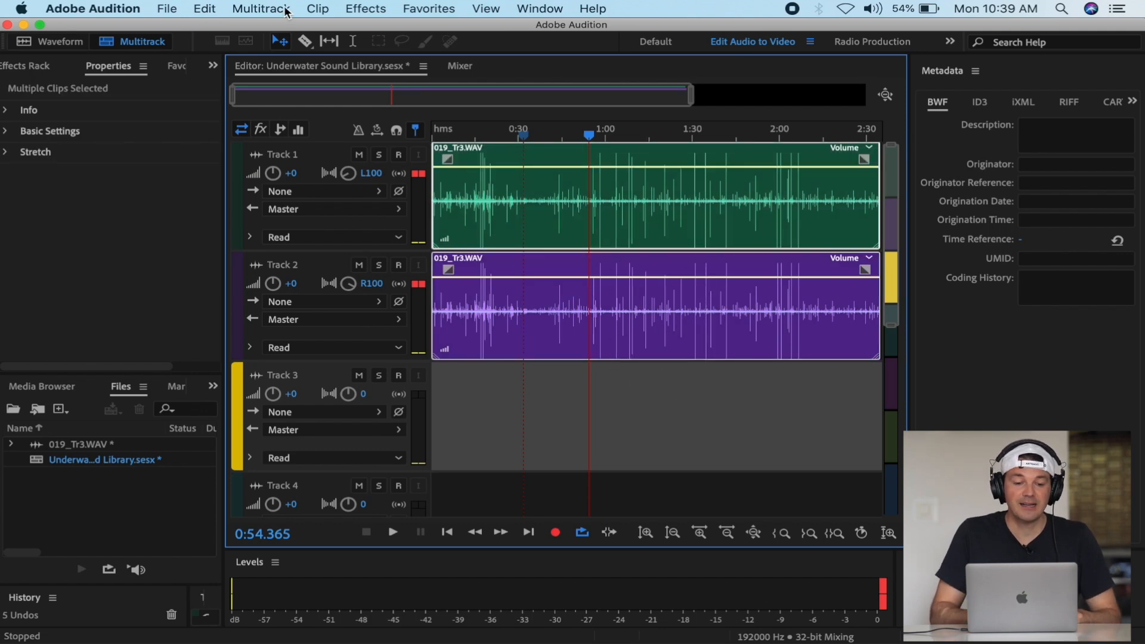
Bounce the selected clips to a new stereo track, Bounce_1, and move into it for editing
{"action": "left_click", "coordinate": [261, 9]}
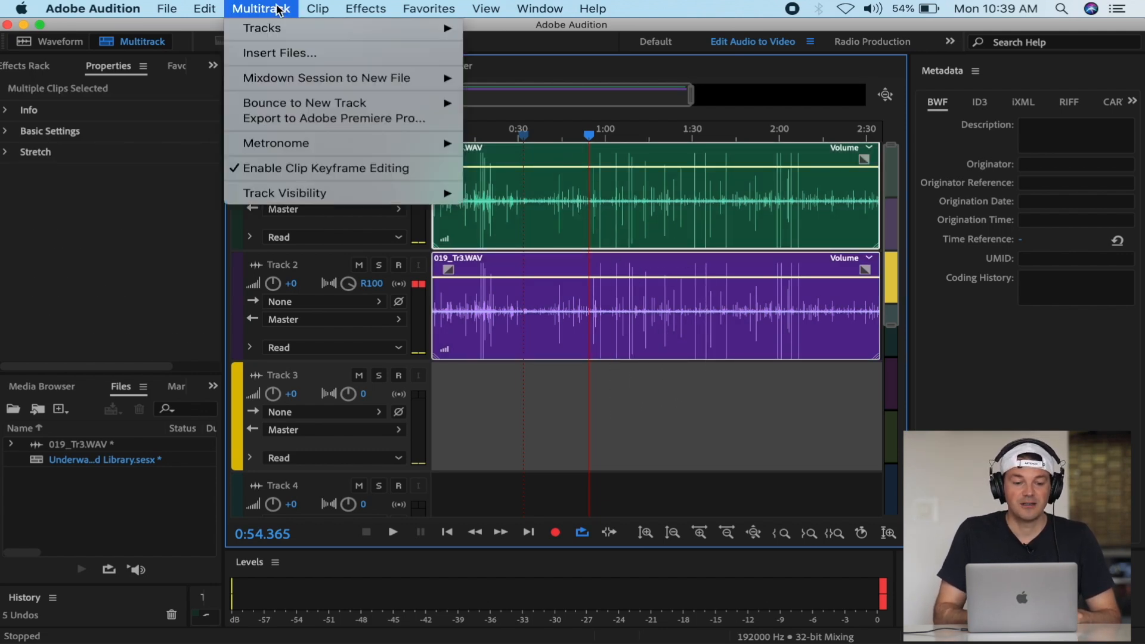
{"action": "mouse_move", "coordinate": [304, 103]}
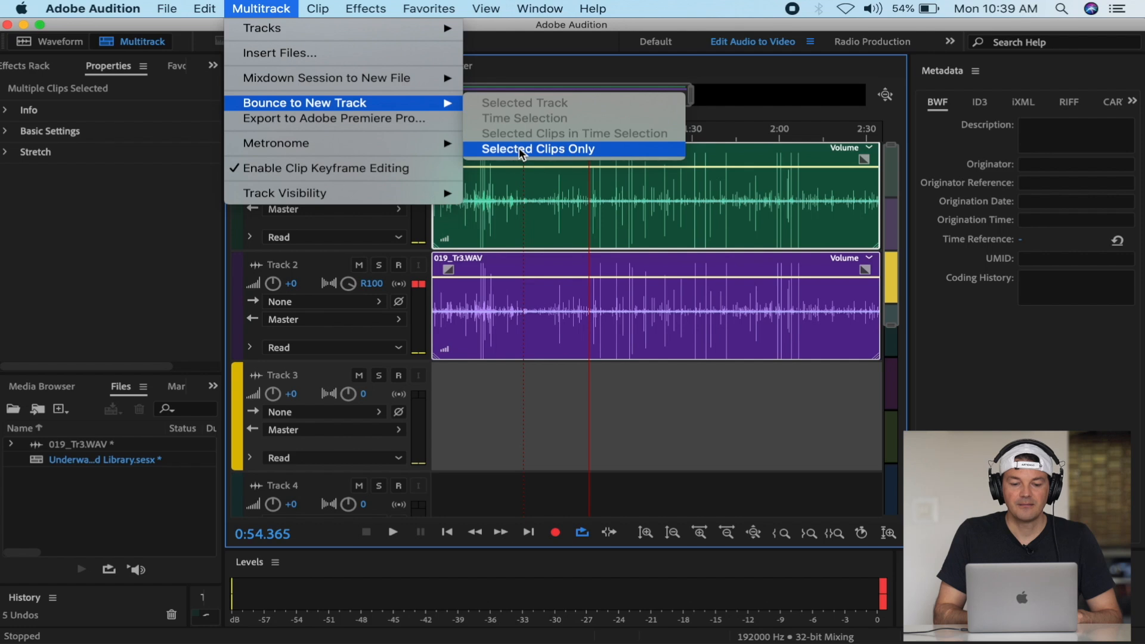
{"action": "left_click", "coordinate": [536, 149]}
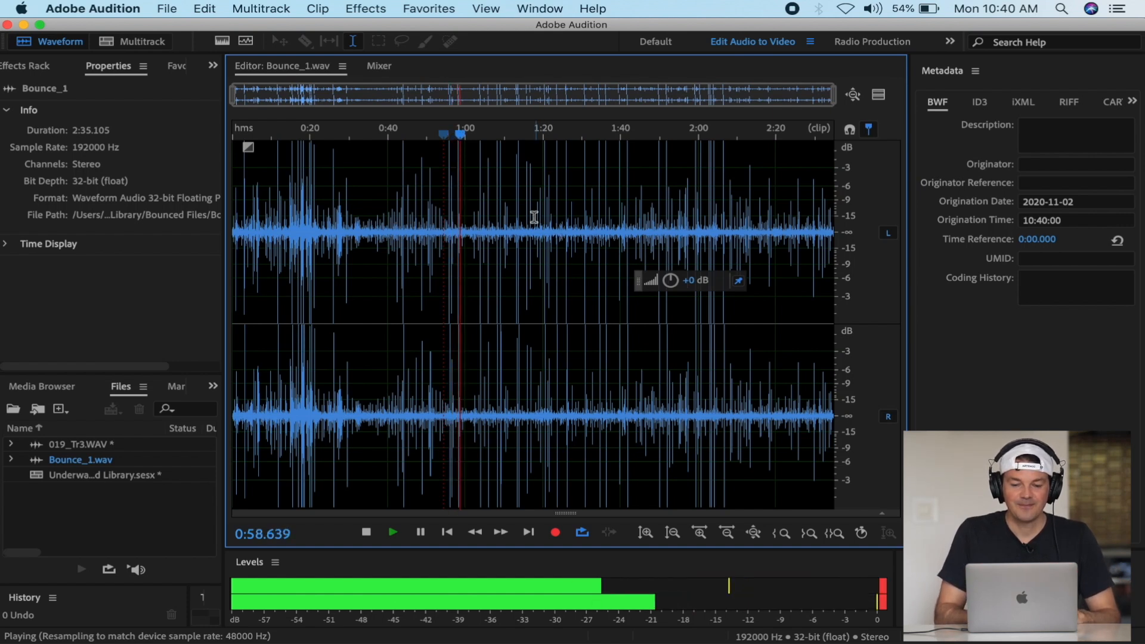
{"action": "left_click", "coordinate": [365, 532]}
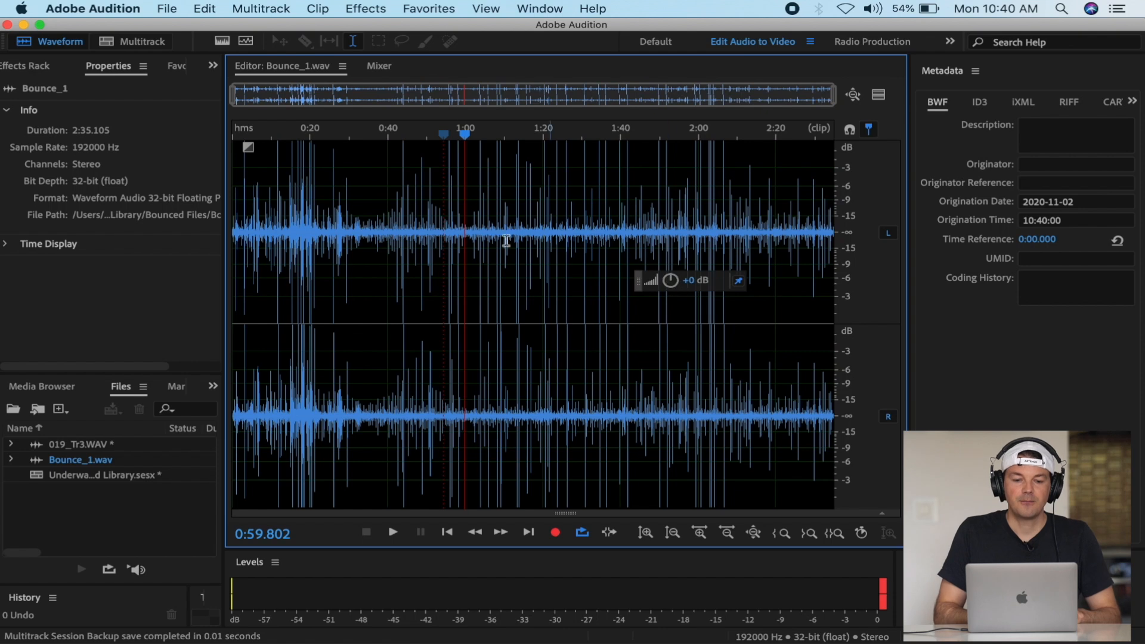
Convert Bounce_1 to mono via the Favorites action and preview it
{"action": "left_click", "coordinate": [428, 8]}
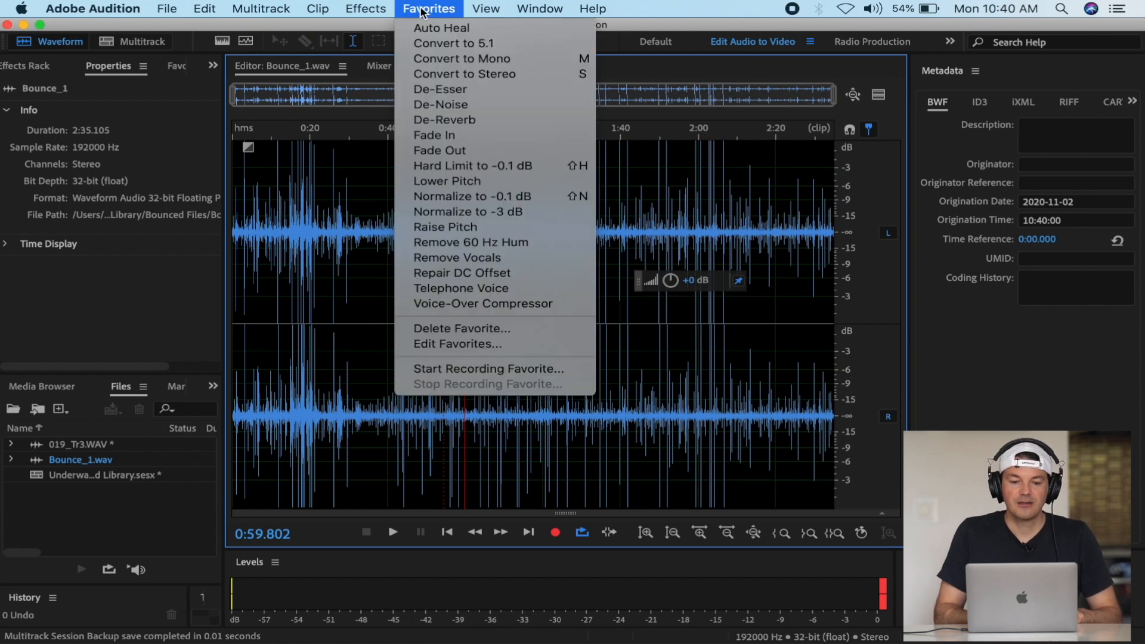
{"action": "mouse_move", "coordinate": [462, 58]}
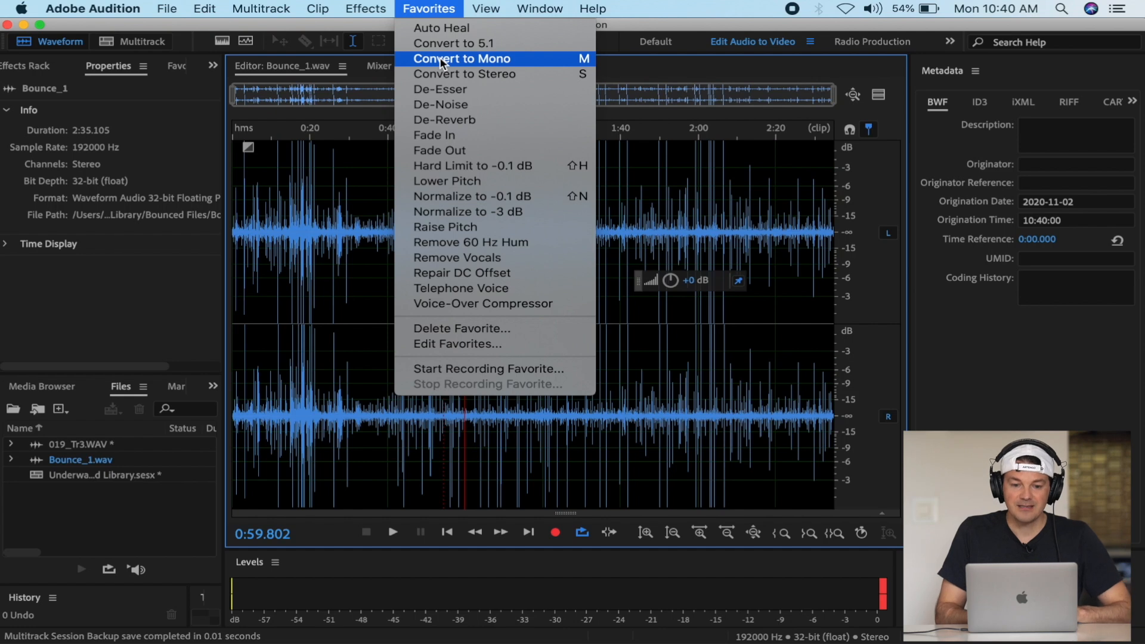
{"action": "left_click", "coordinate": [462, 58]}
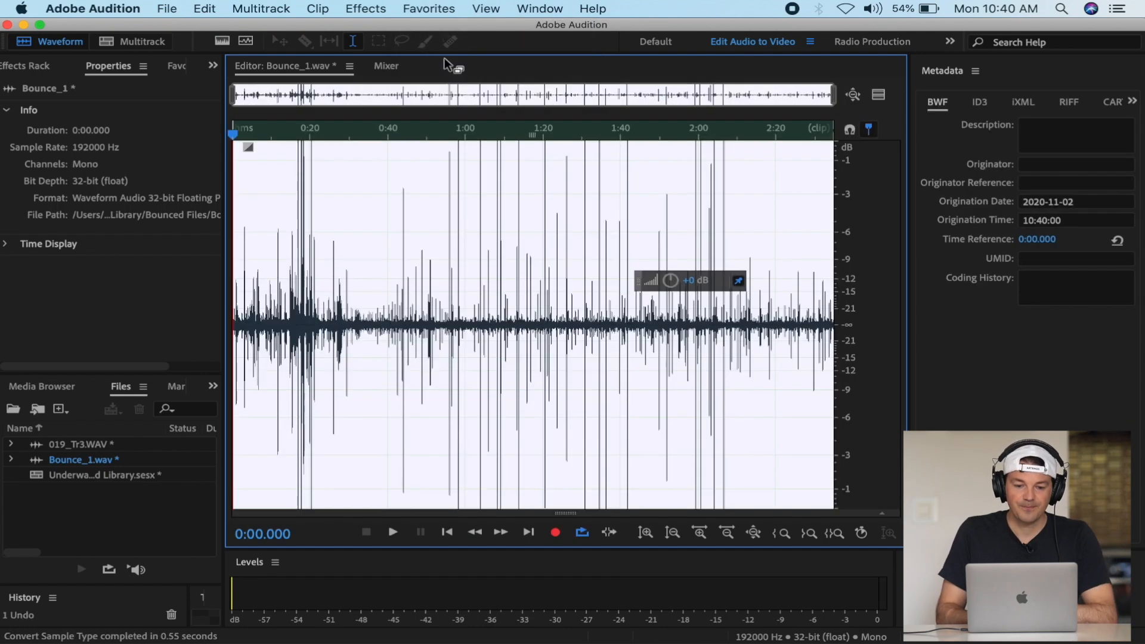
{"action": "left_click", "coordinate": [392, 532]}
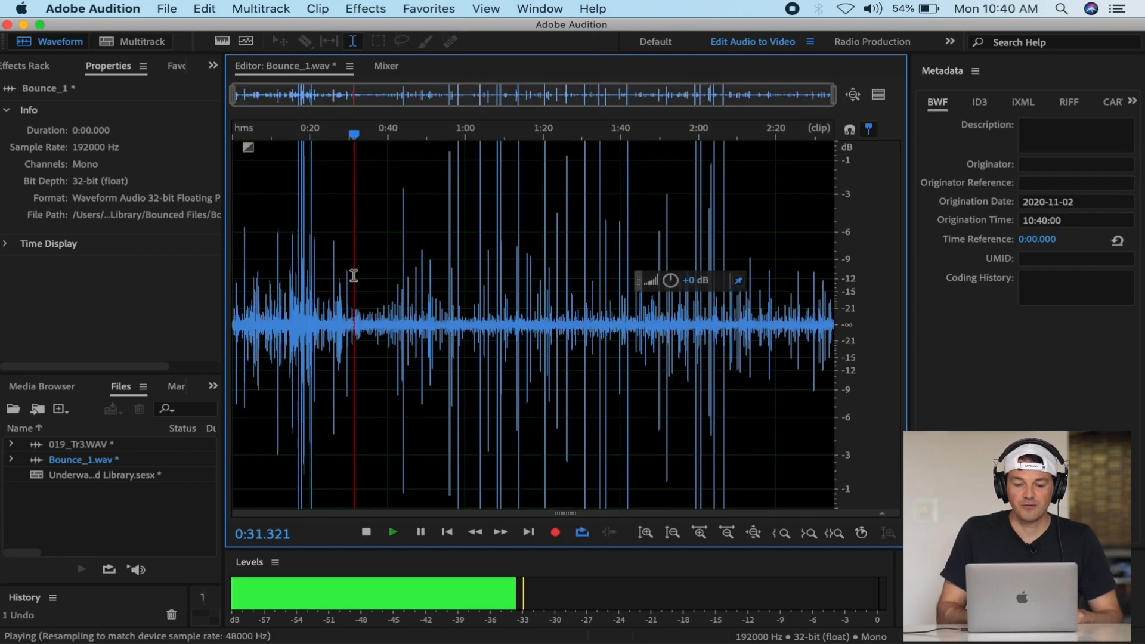
{"action": "left_click", "coordinate": [366, 532]}
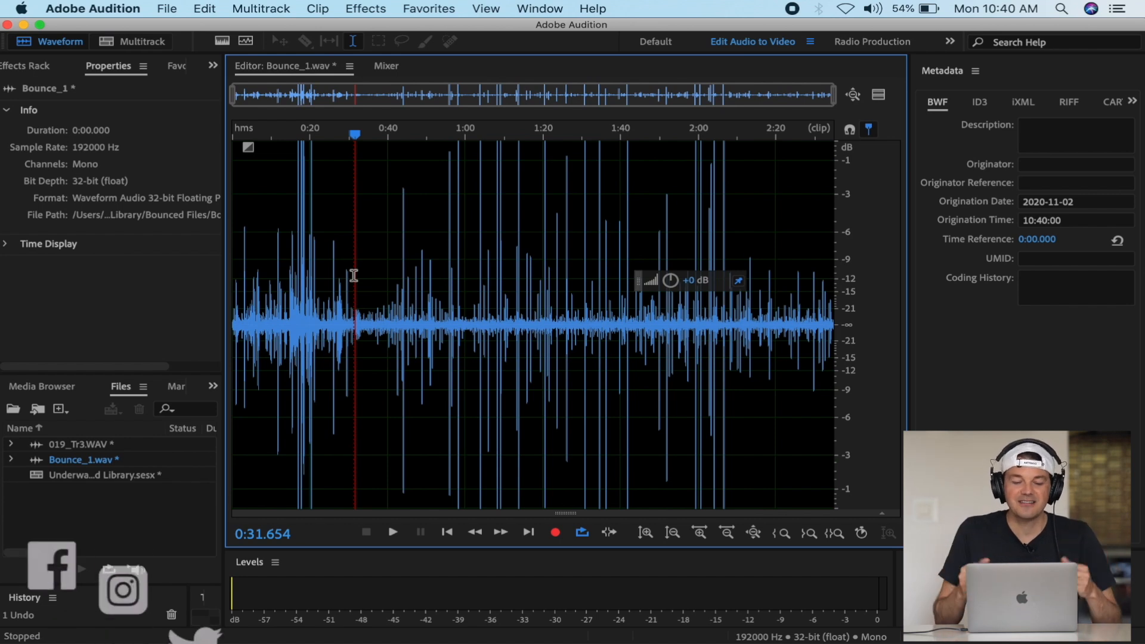
{"action": "mouse_move", "coordinate": [376, 271]}
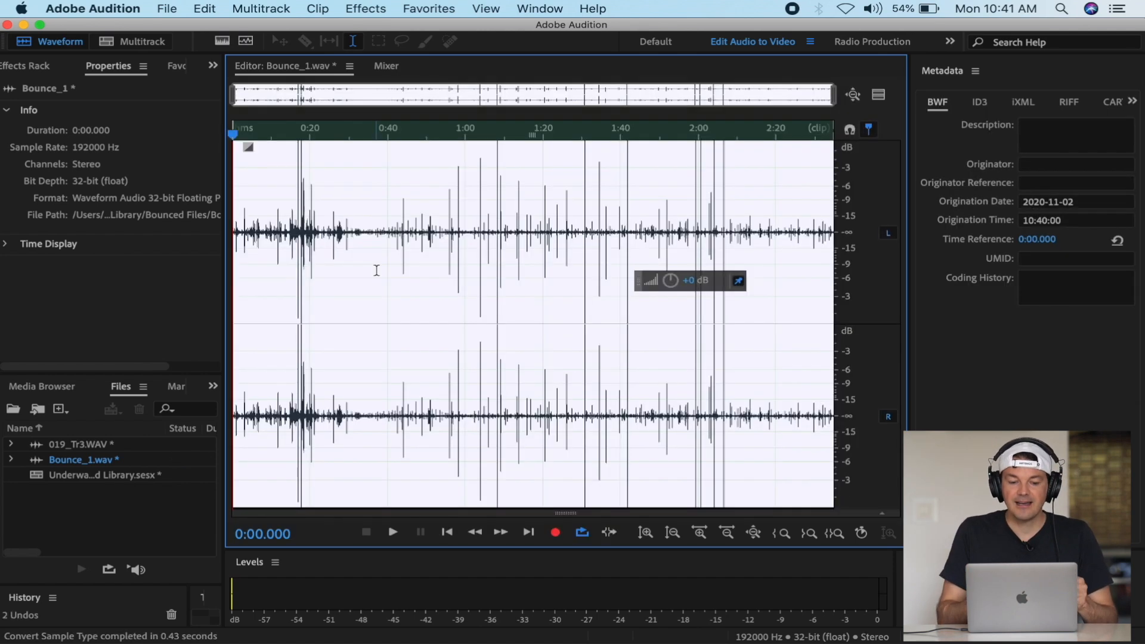
Convert the file back to stereo and listen to the result
{"action": "left_click", "coordinate": [392, 532]}
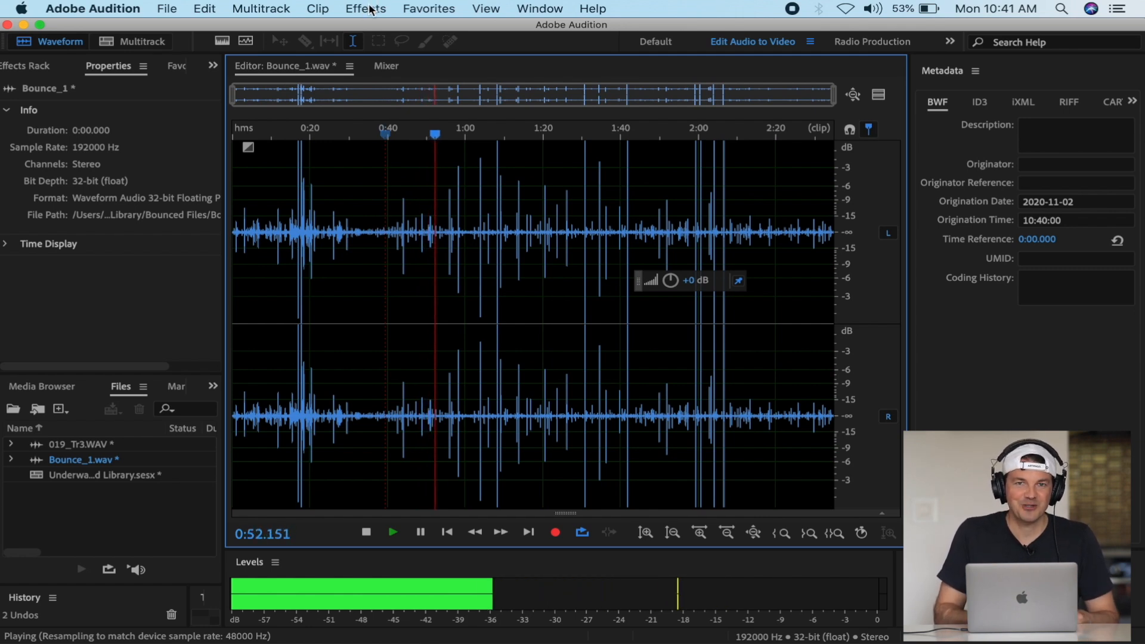
Apply the Infected Mushroom Wider AU effect to the whole Bounce_1 file after auditioning it
{"action": "left_click", "coordinate": [365, 9]}
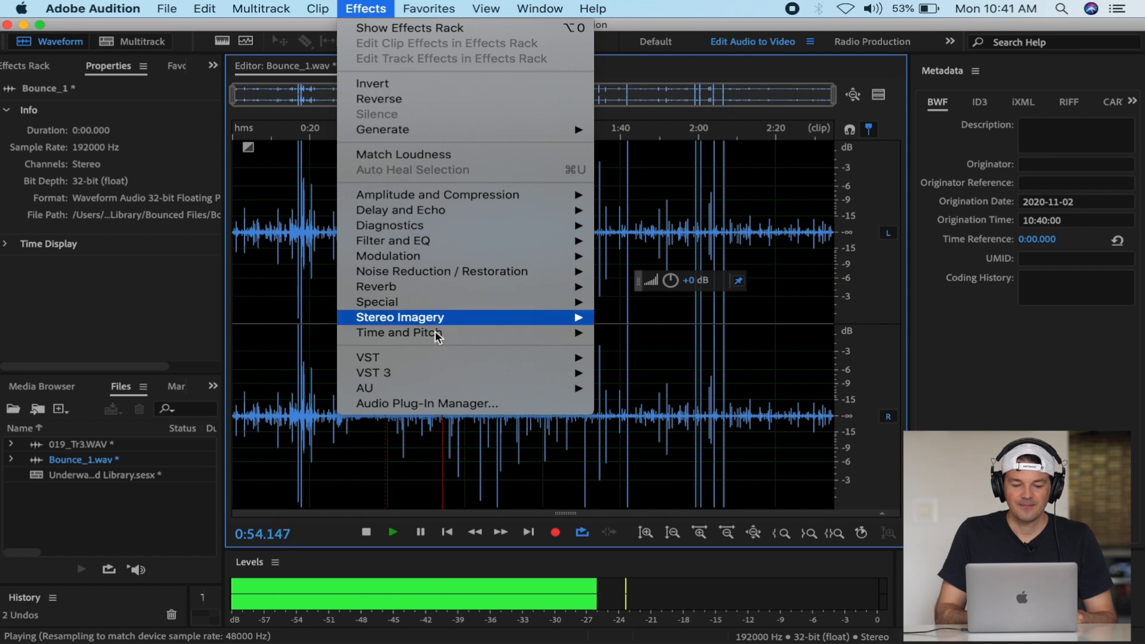
{"action": "mouse_move", "coordinate": [365, 388]}
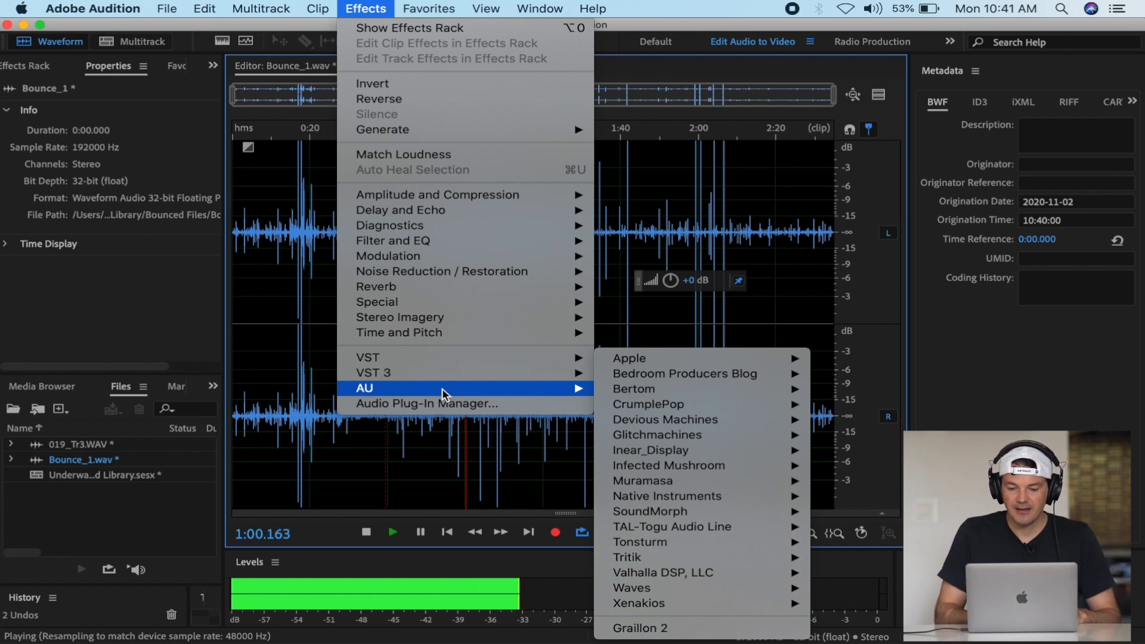
{"action": "mouse_move", "coordinate": [667, 466]}
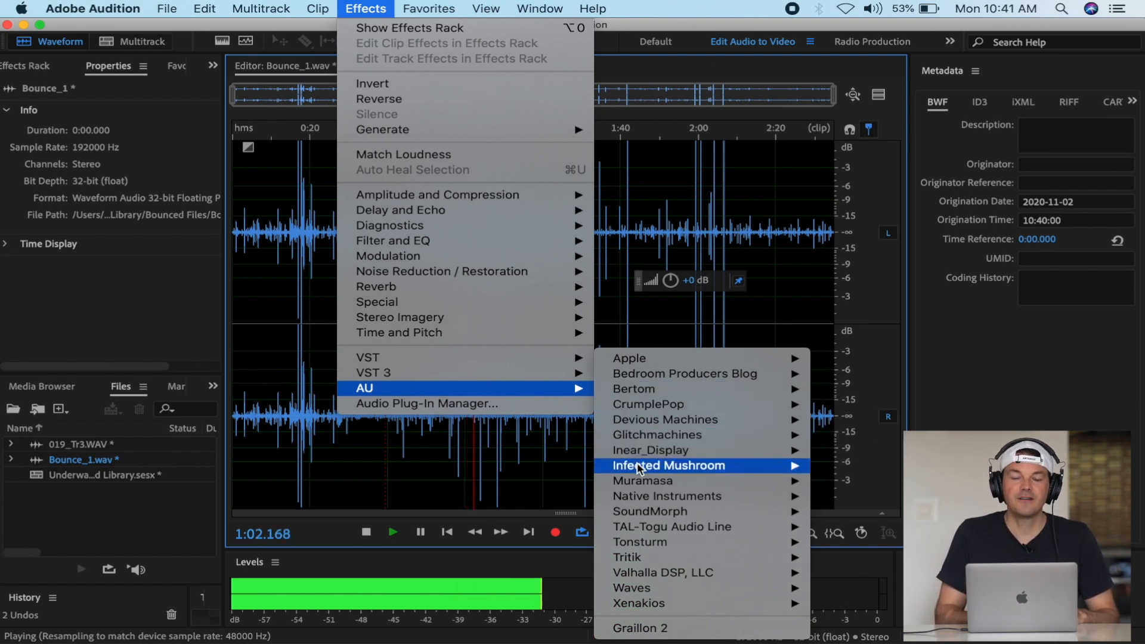
{"action": "mouse_move", "coordinate": [668, 465]}
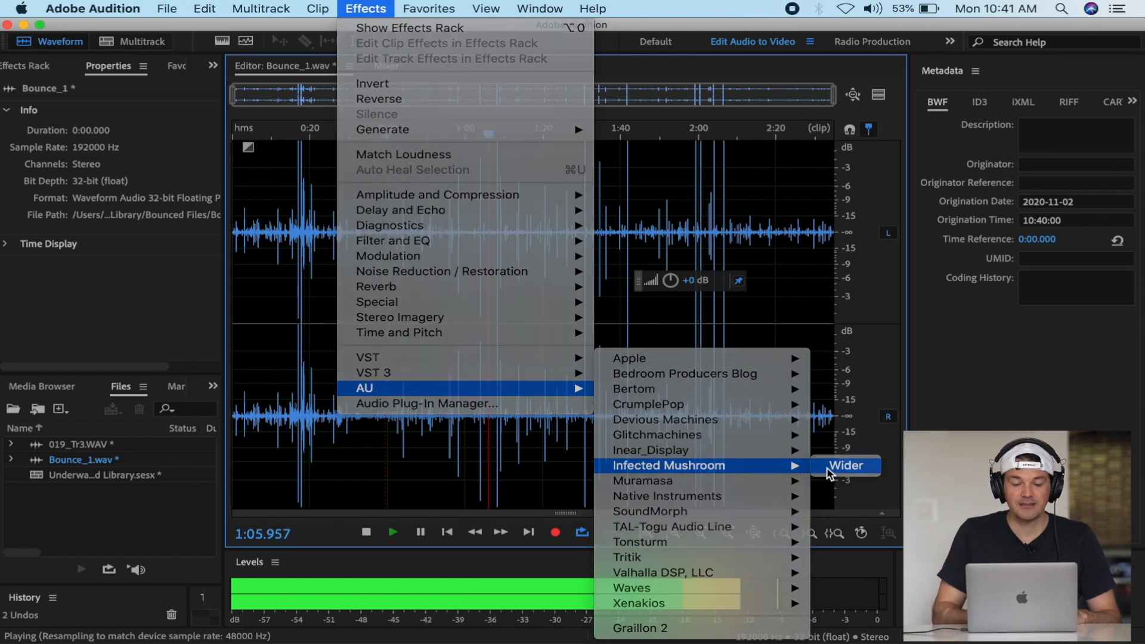
{"action": "left_click", "coordinate": [845, 465]}
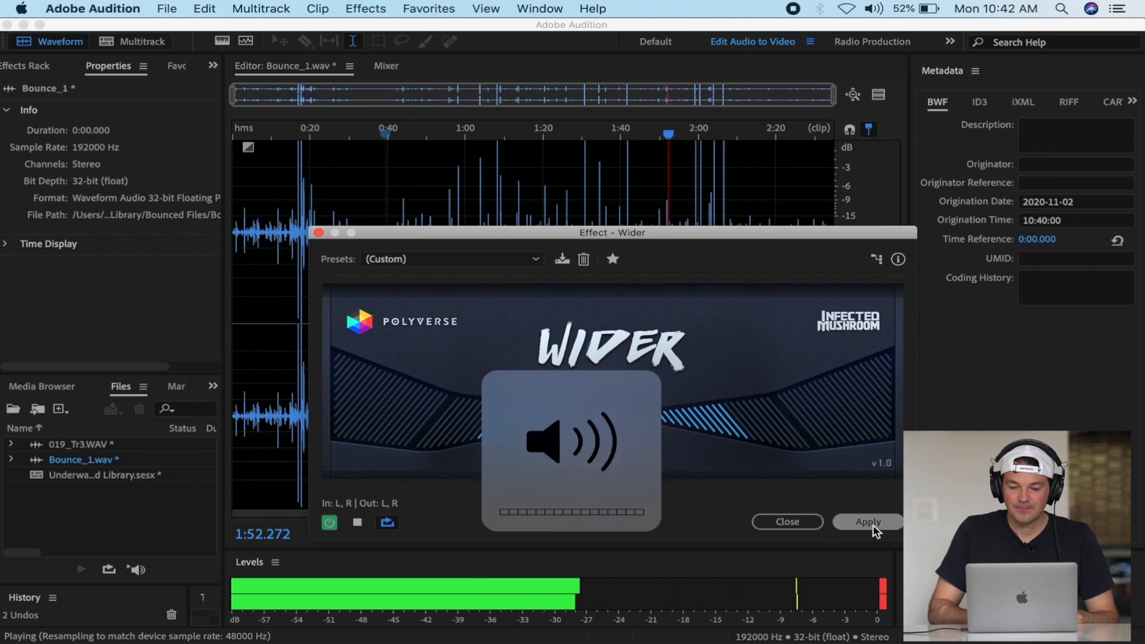
{"action": "left_click", "coordinate": [867, 522]}
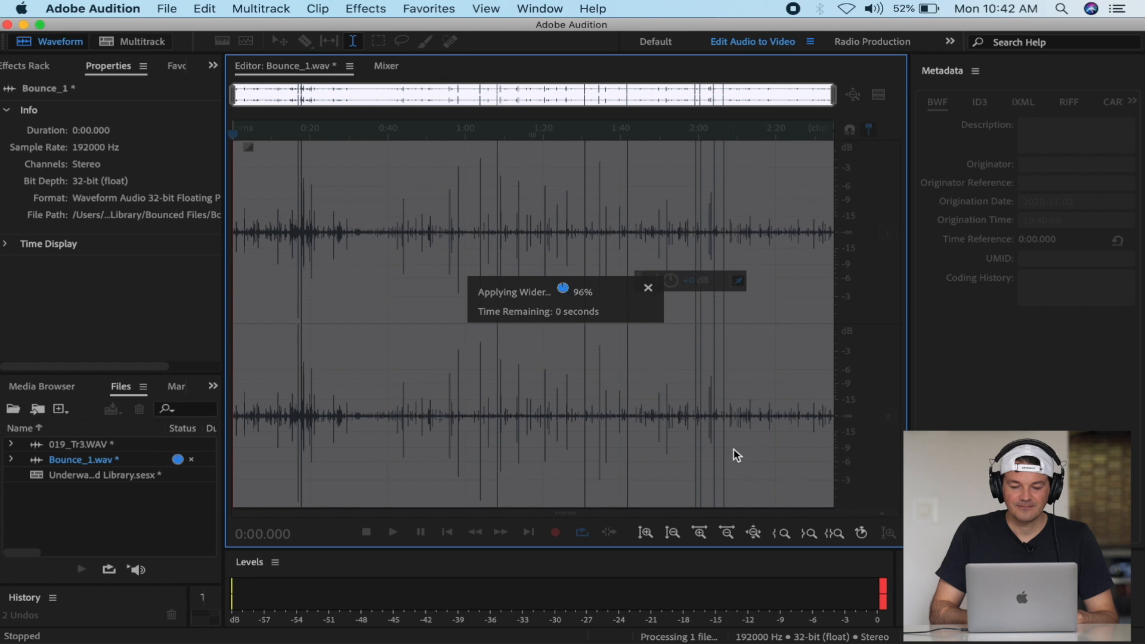
Play the widened file and amplify the passage from about 0:31 to 0:47
{"action": "left_click", "coordinate": [393, 532]}
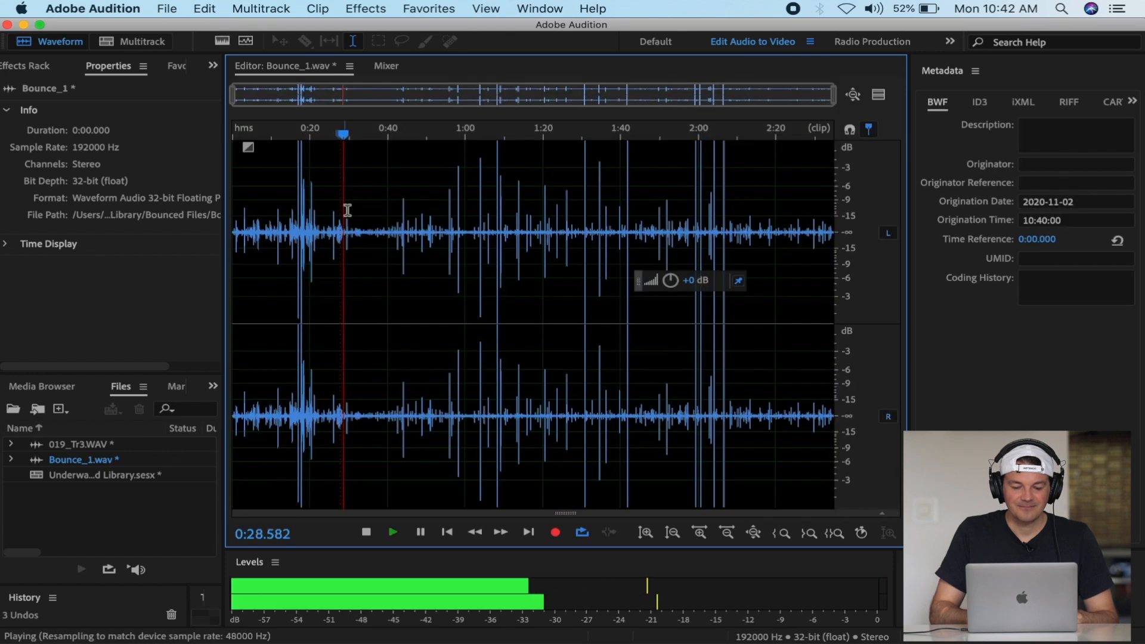
{"action": "left_click", "coordinate": [366, 533]}
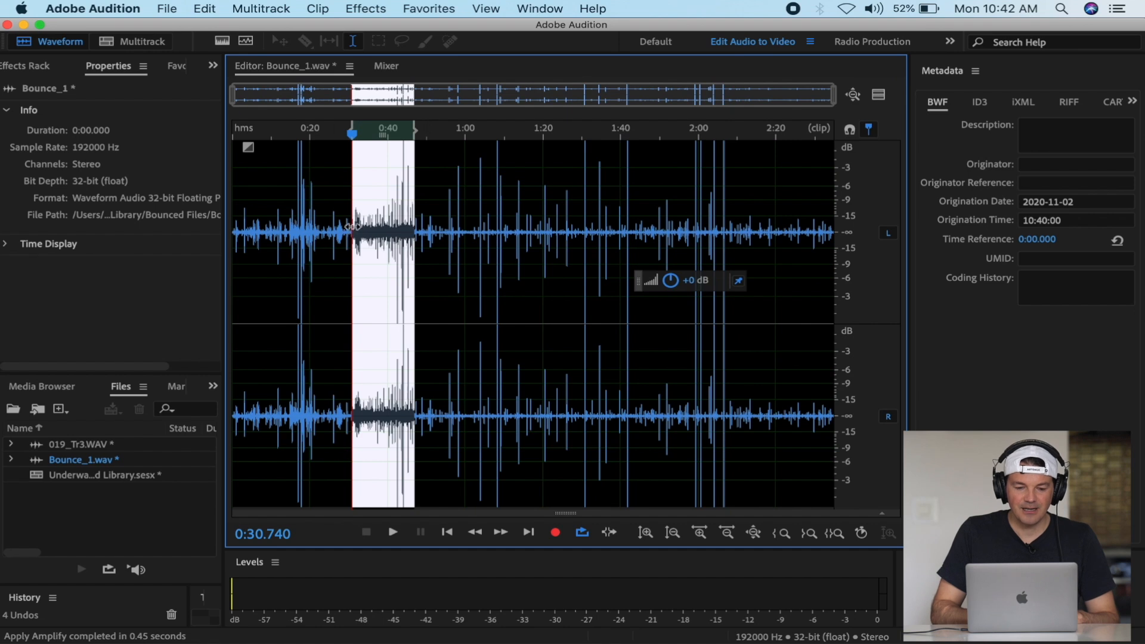
{"action": "left_click", "coordinate": [392, 532]}
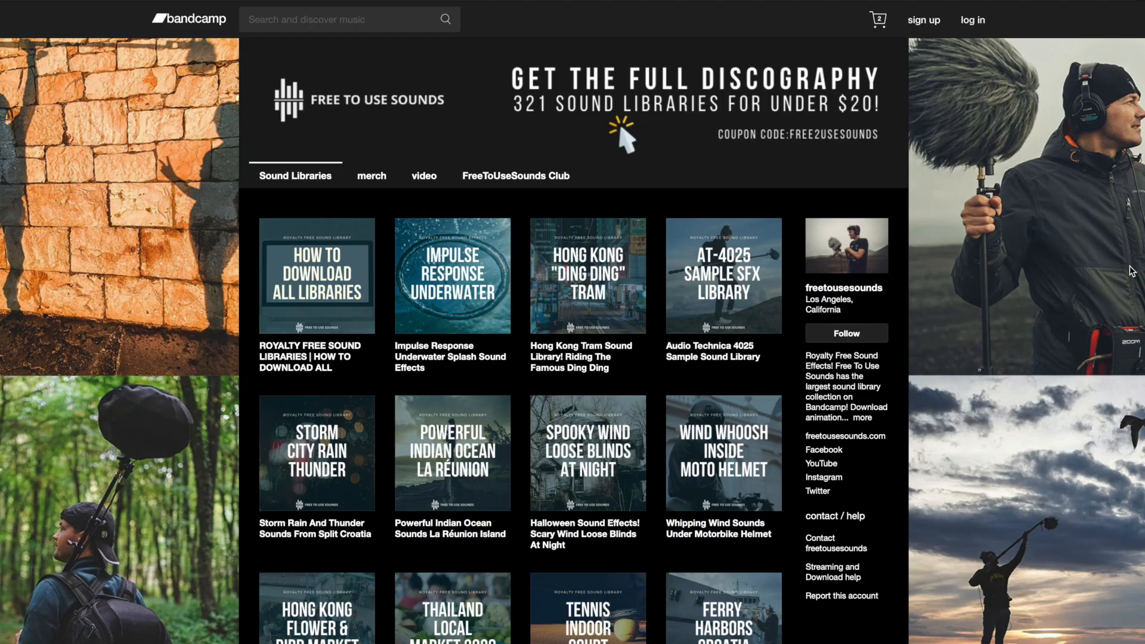
{"action": "scroll", "scroll_direction": "down", "scroll_amount": 3}
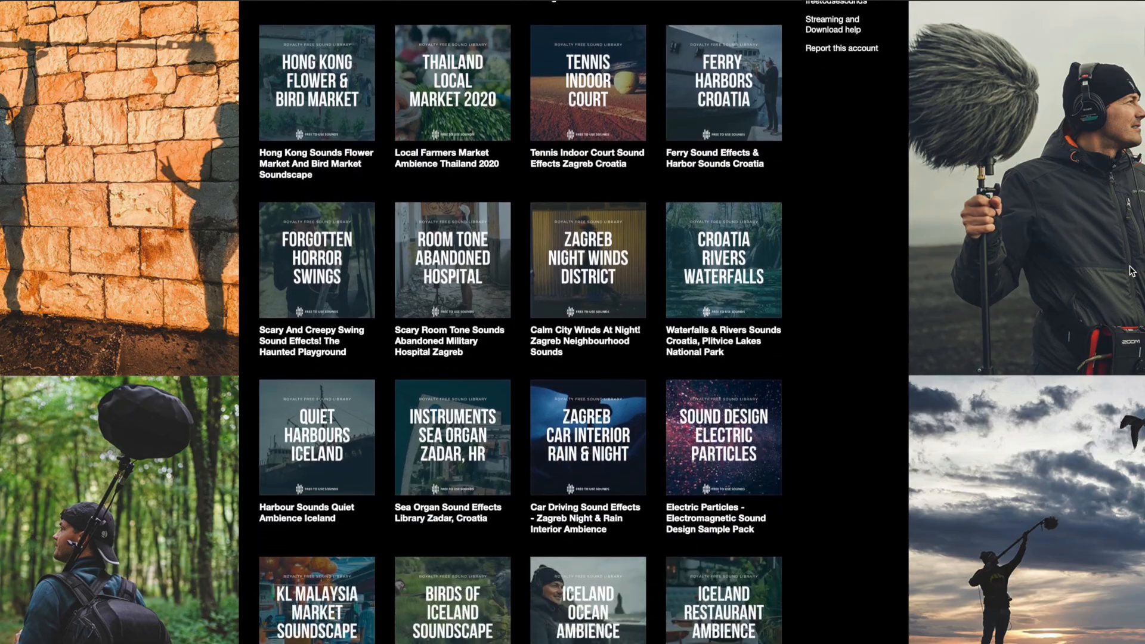